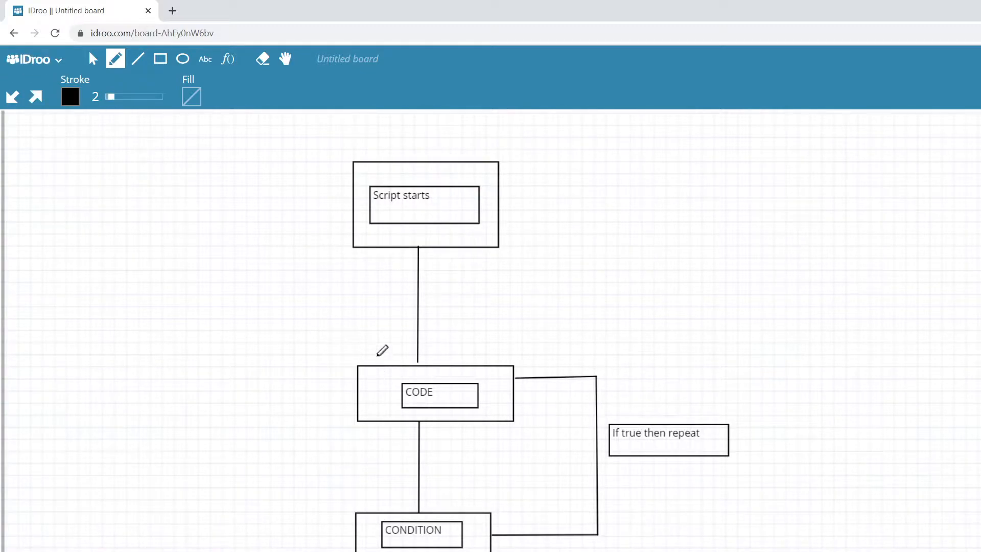
# Step: Draw a pencil bracket stroke to the left of the flowchart's CODE box in IDroo
pyautogui.moveTo(348, 350); pyautogui.dragTo(351, 425)
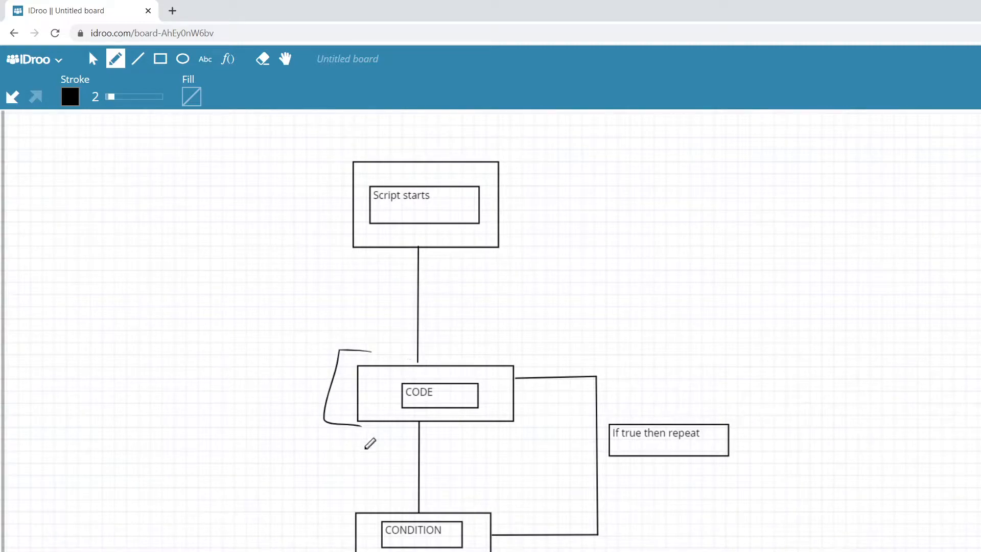
pyautogui.moveTo(363, 504)
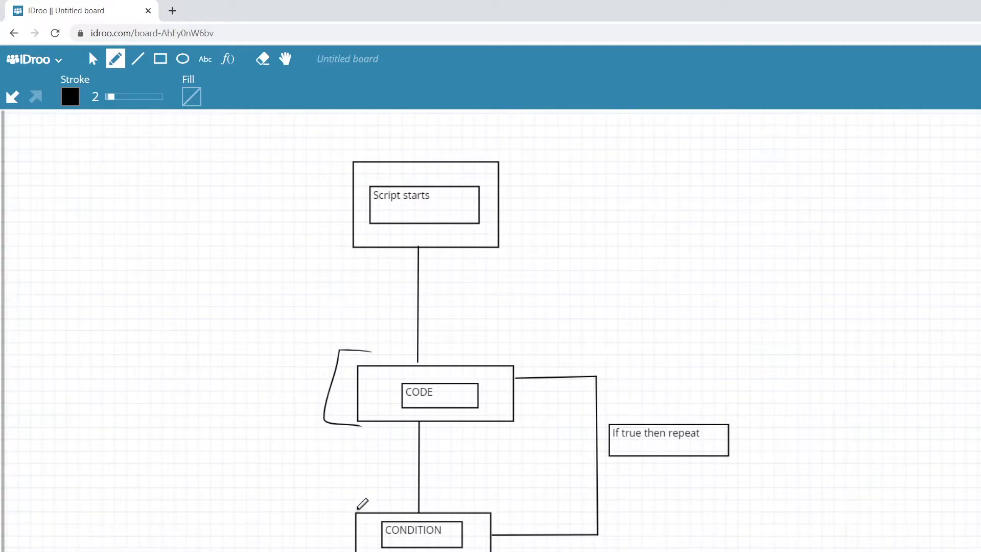
pyautogui.moveTo(513, 538); pyautogui.dragTo(573, 457)
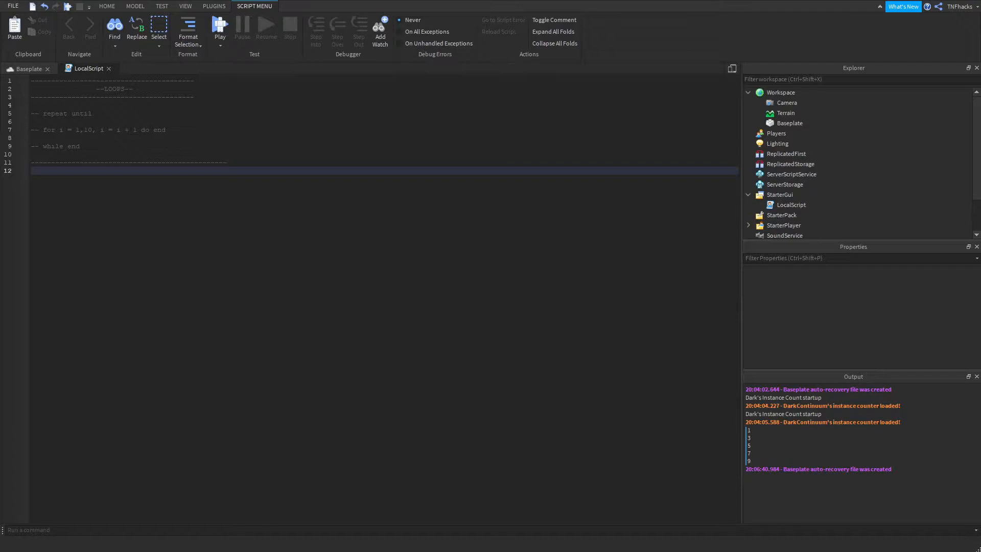
# Step: Declare local a = 5 and open a while a < 10 do loop
pyautogui.write('local')
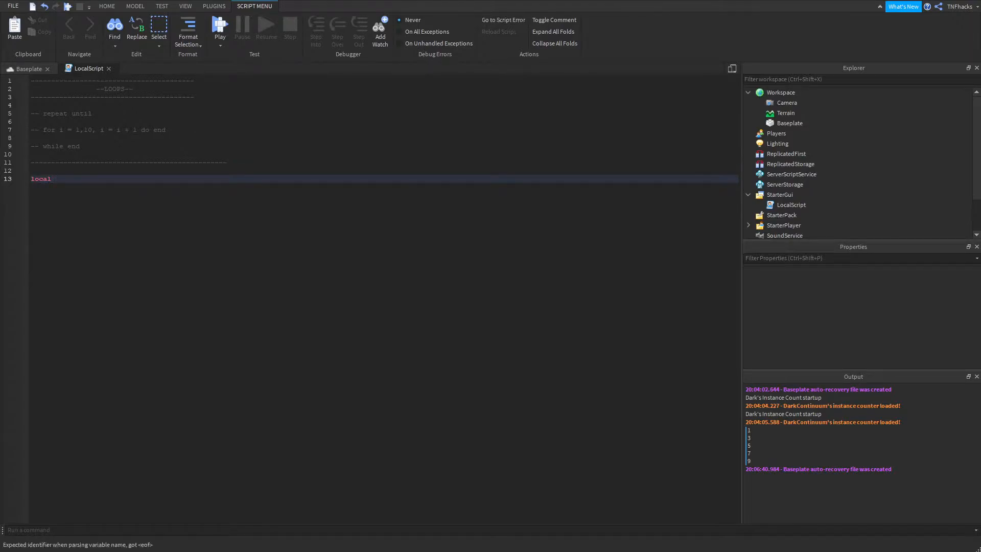
pyautogui.write('a =')
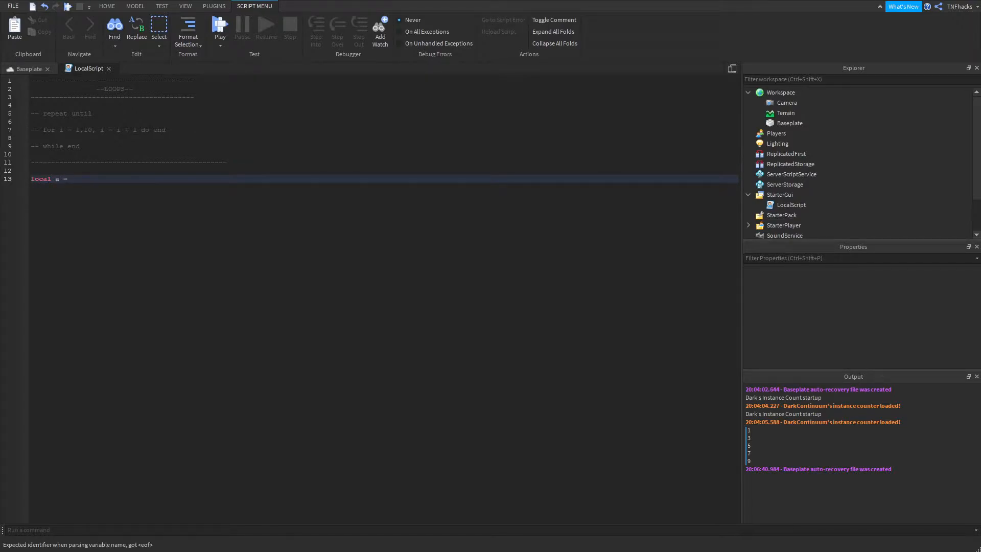
pyautogui.write('5')
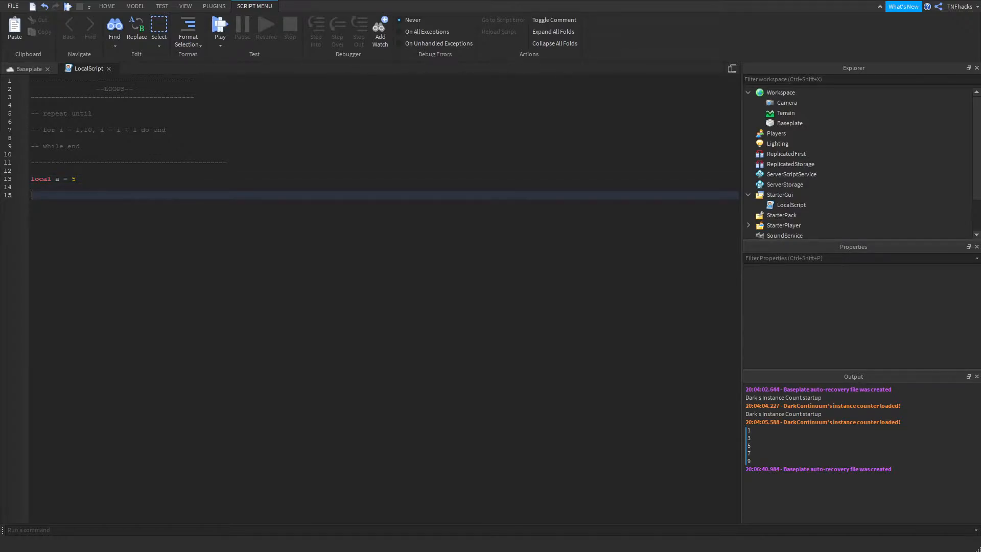
pyautogui.write('whikle')
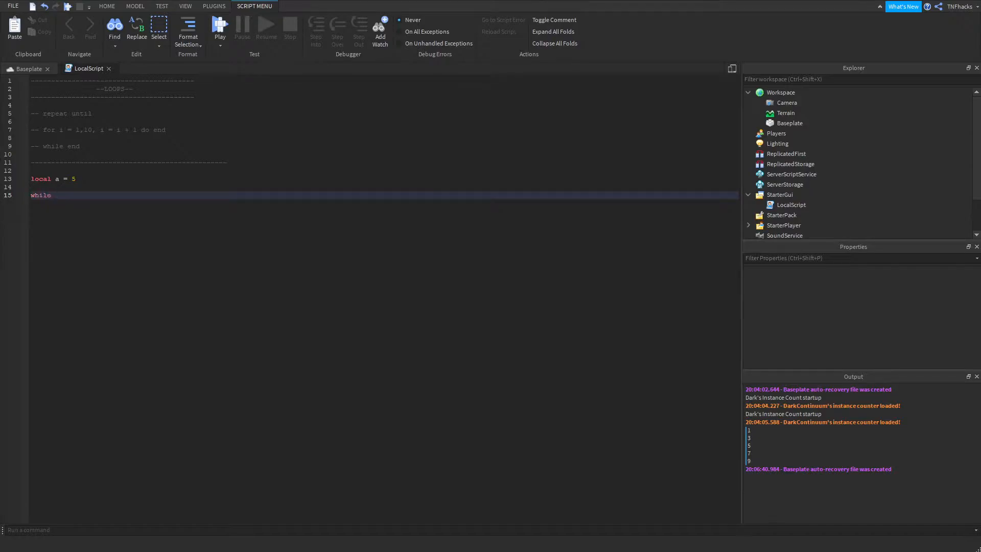
pyautogui.write('a')
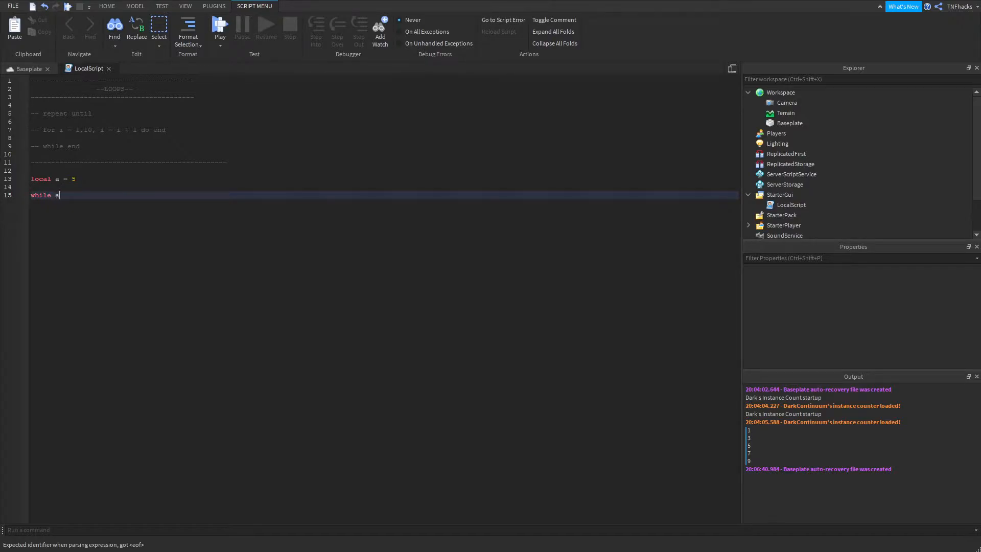
pyautogui.write('< 10')
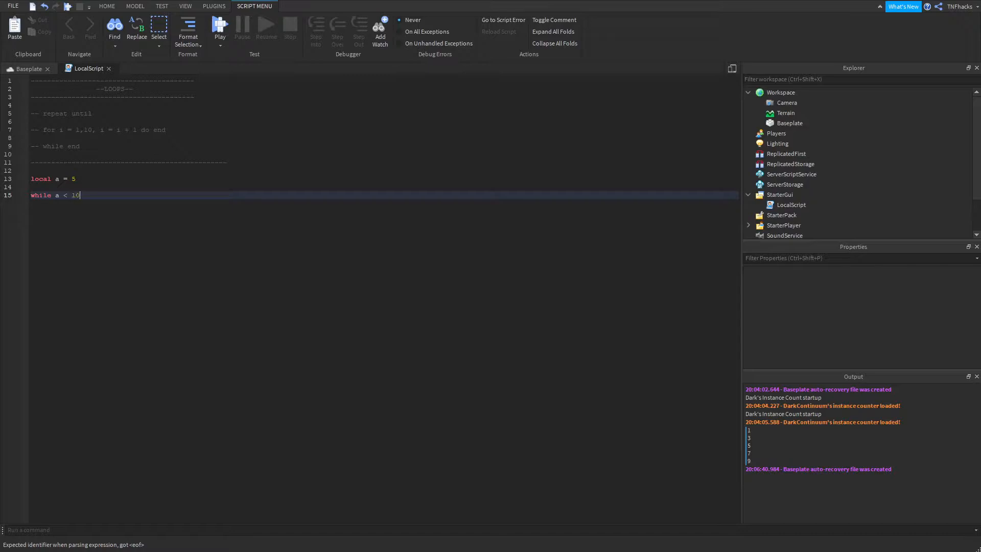
pyautogui.write('do')
pyautogui.write('p')
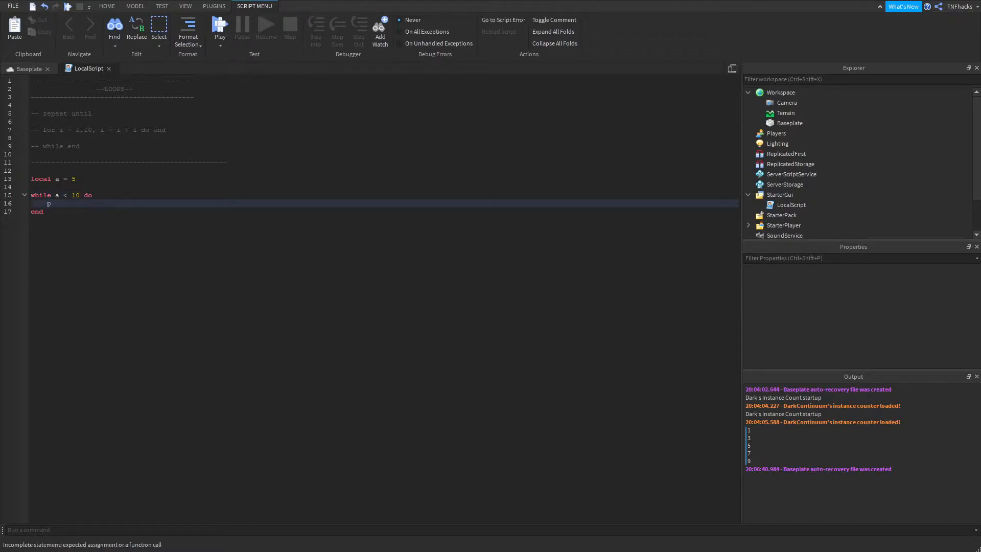
# Step: Fill the loop body with print(a) and a = a + 1
pyautogui.write('rint()')
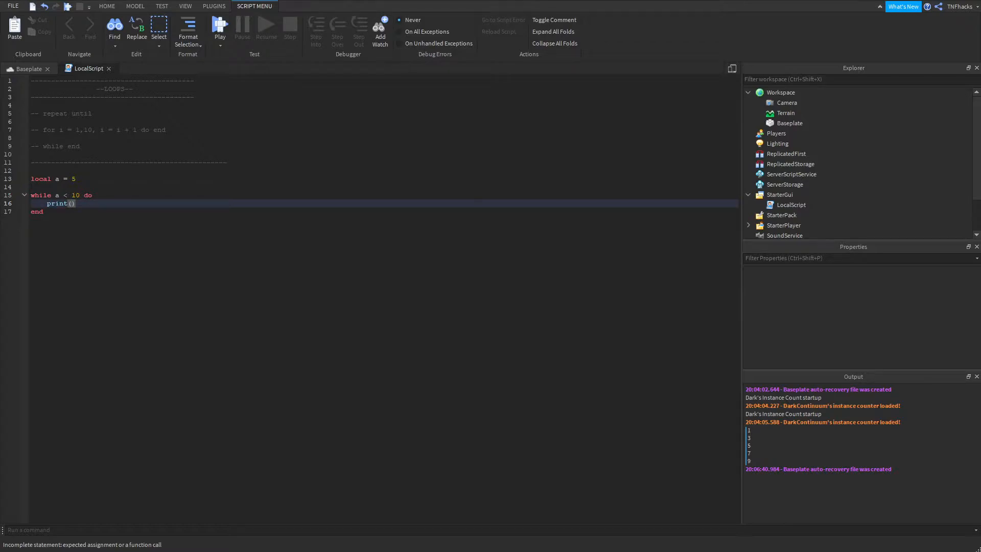
pyautogui.write('a')
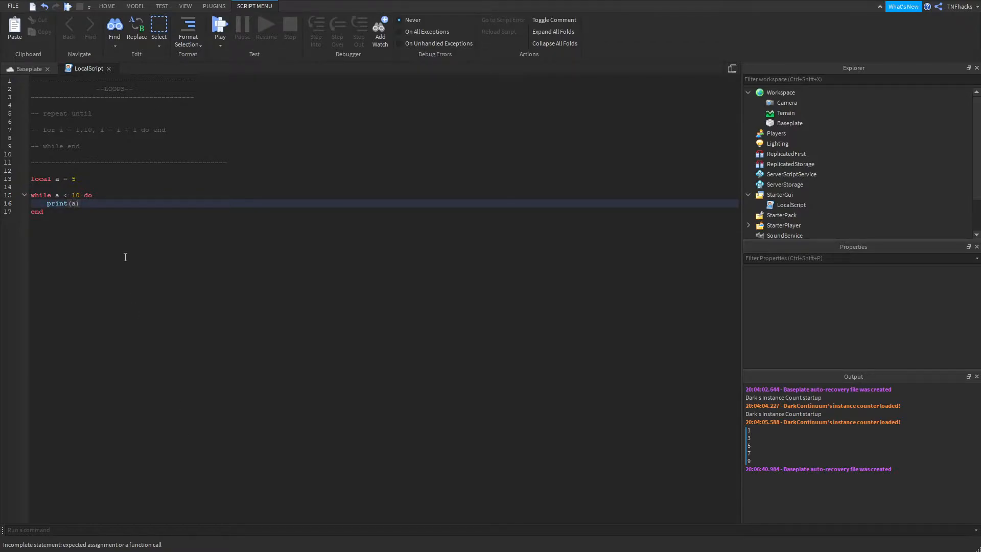
pyautogui.write('a = a')
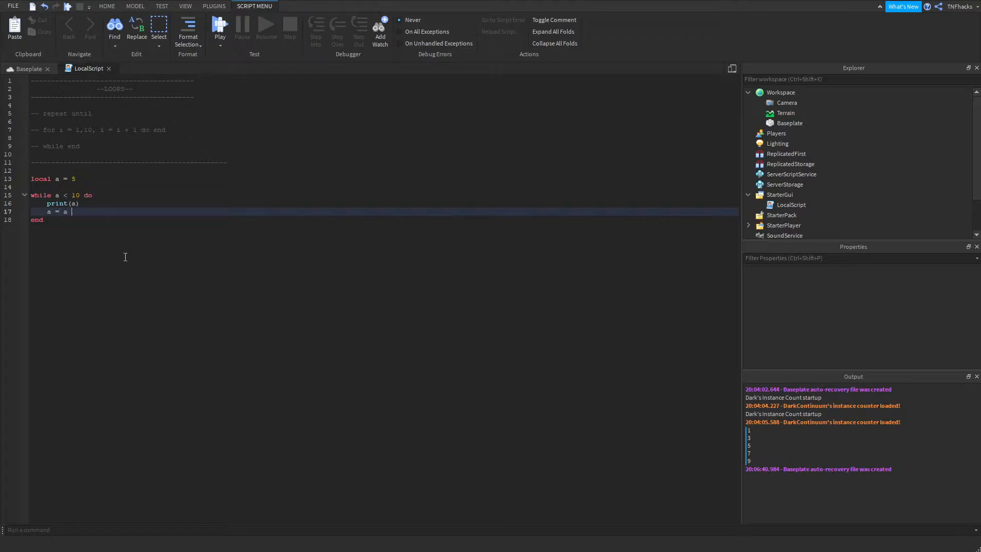
pyautogui.write('+ 1')
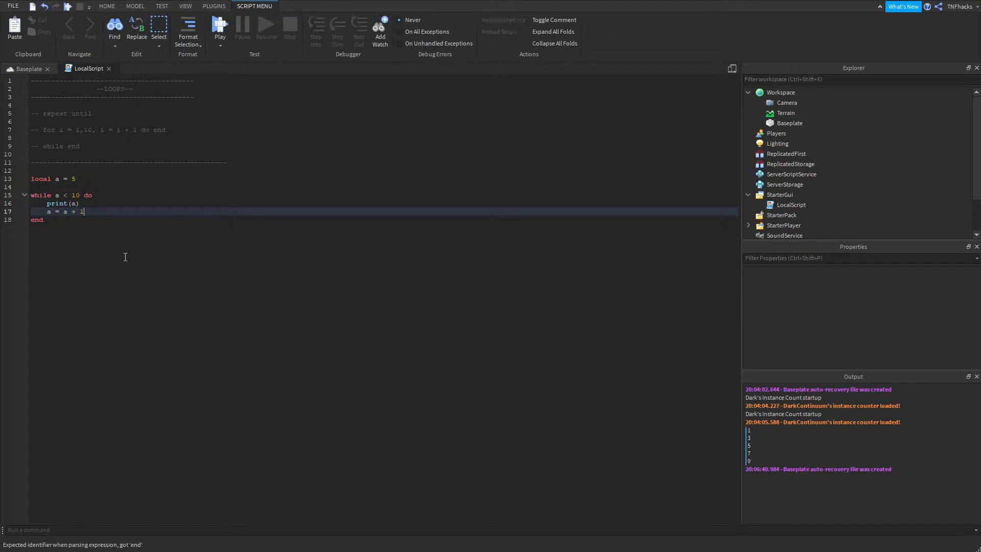
pyautogui.moveTo(72, 243)
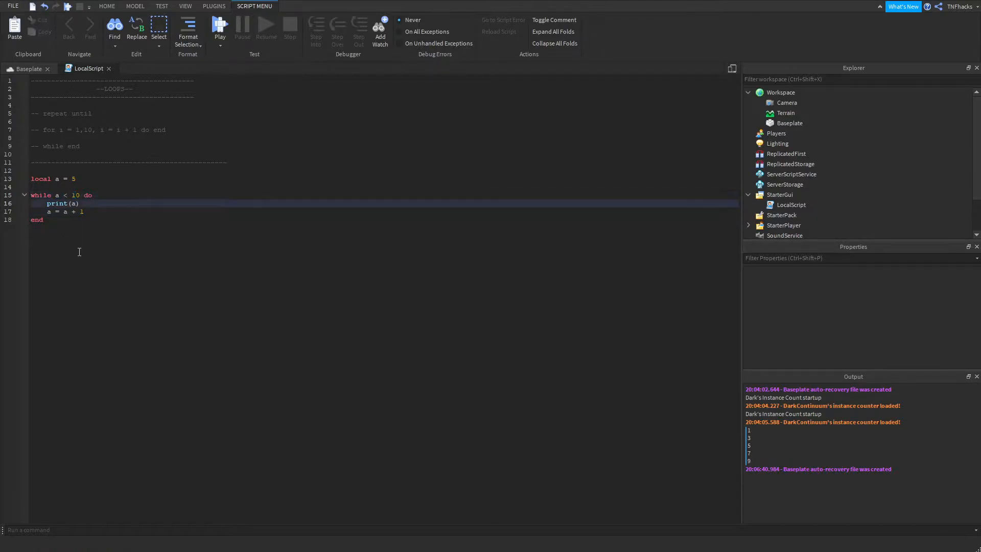
pyautogui.moveTo(55, 255)
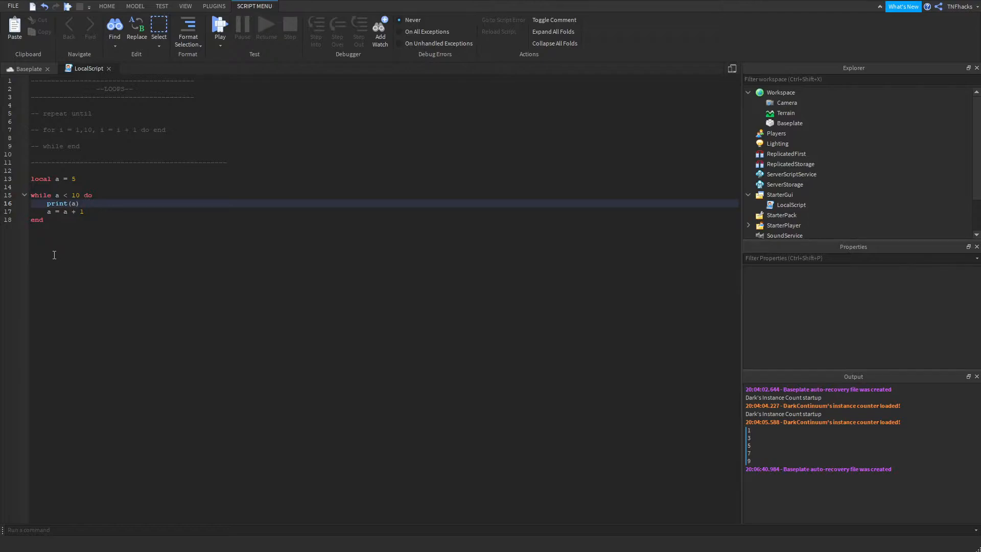
# Step: Append the comment '-- Increment' to the end of the a = a + 1 line
pyautogui.doubleClick(56, 203)
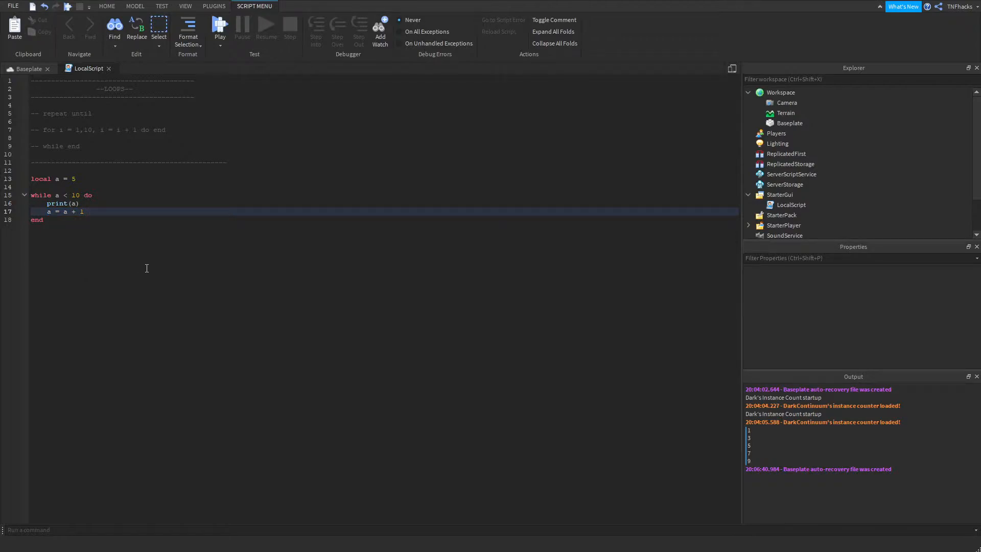
pyautogui.write('--')
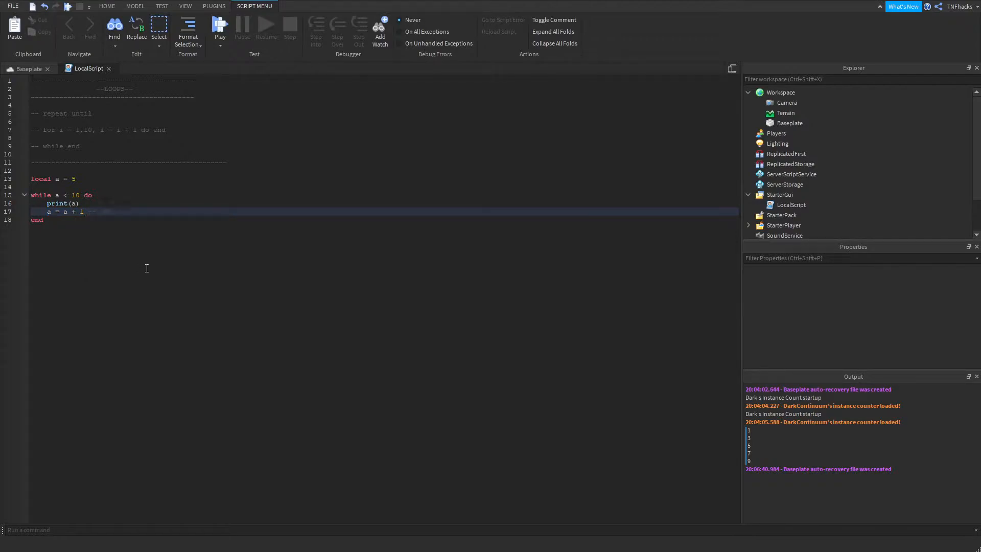
pyautogui.write('Increment')
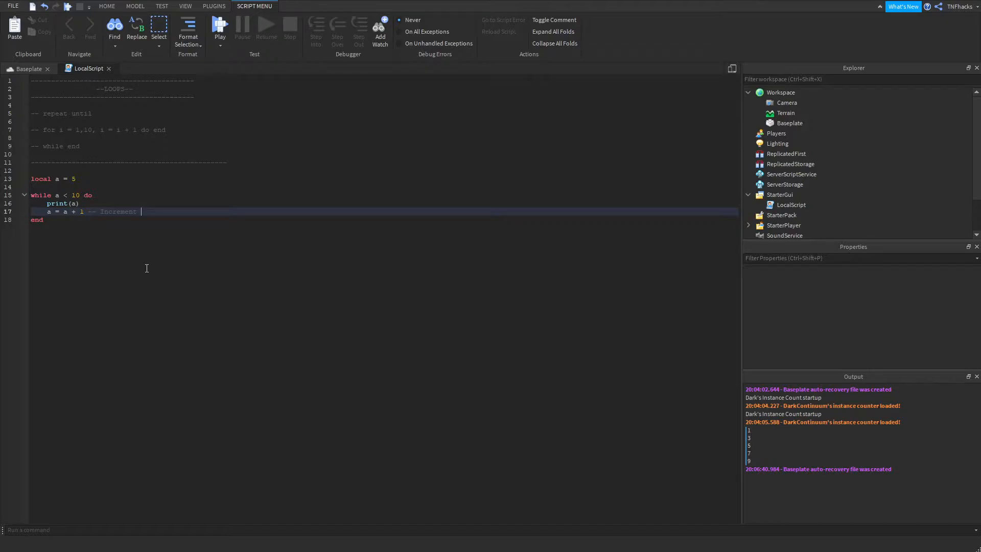
pyautogui.moveTo(58, 268)
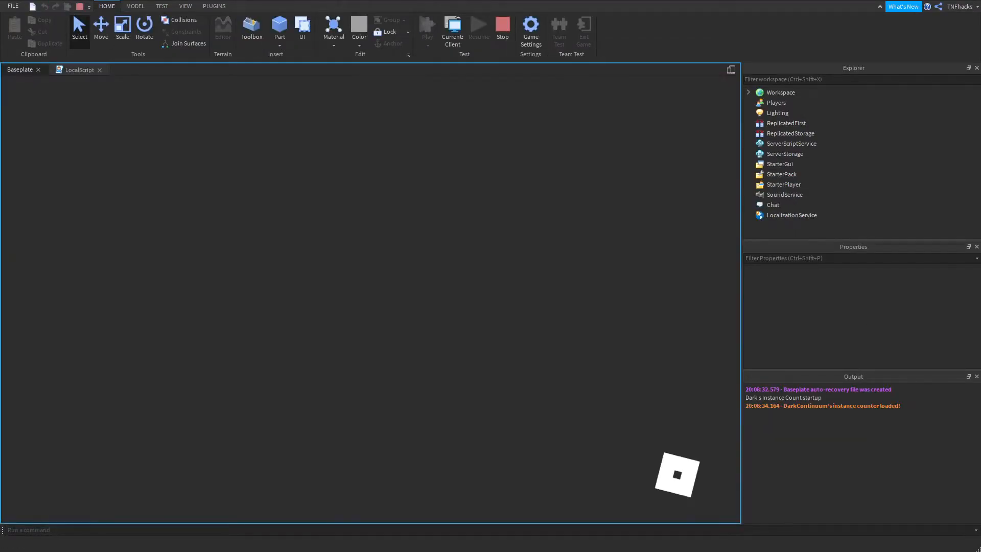
# Step: Stop the test run once the output has listed 5 through 9
pyautogui.click(427, 28)
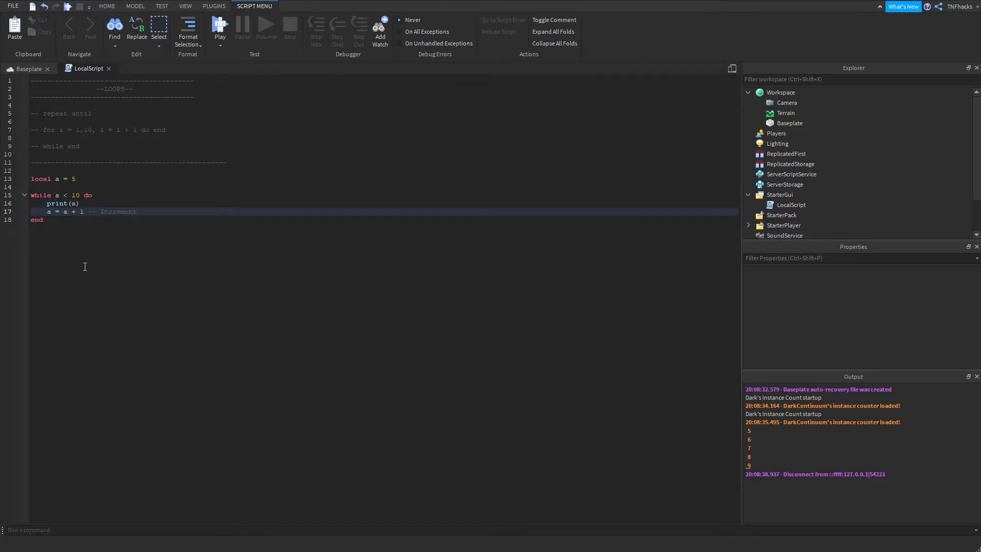
pyautogui.moveTo(79, 243)
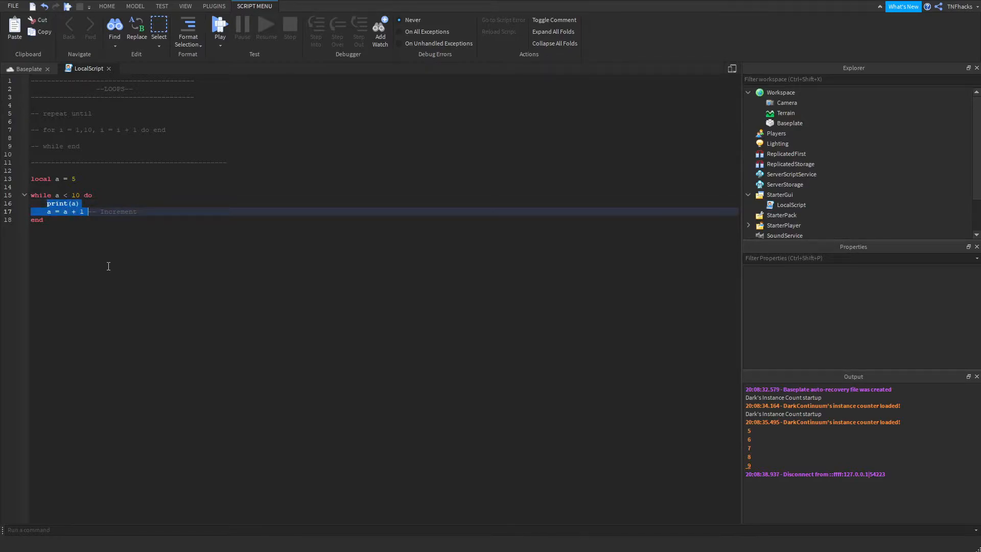
pyautogui.moveTo(106, 251)
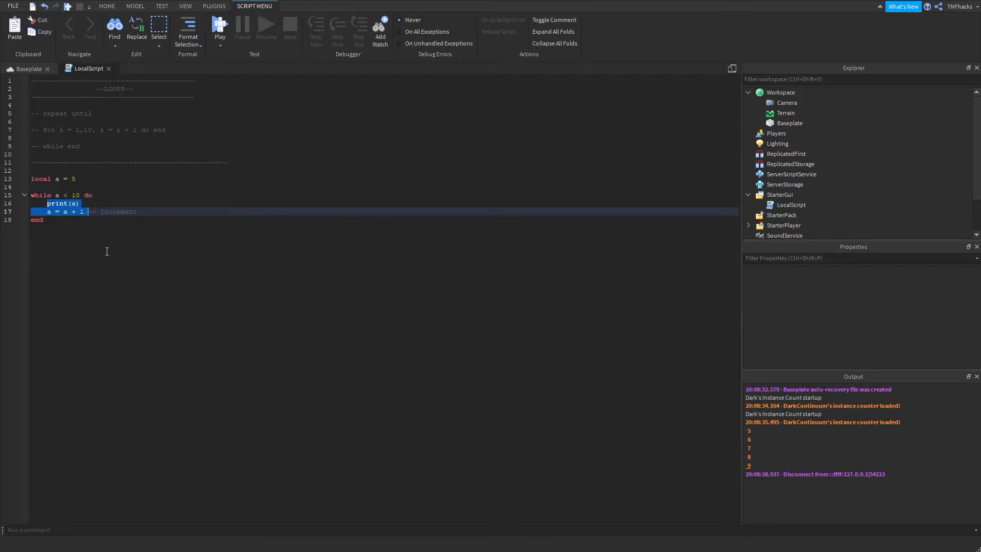
pyautogui.moveTo(91, 245)
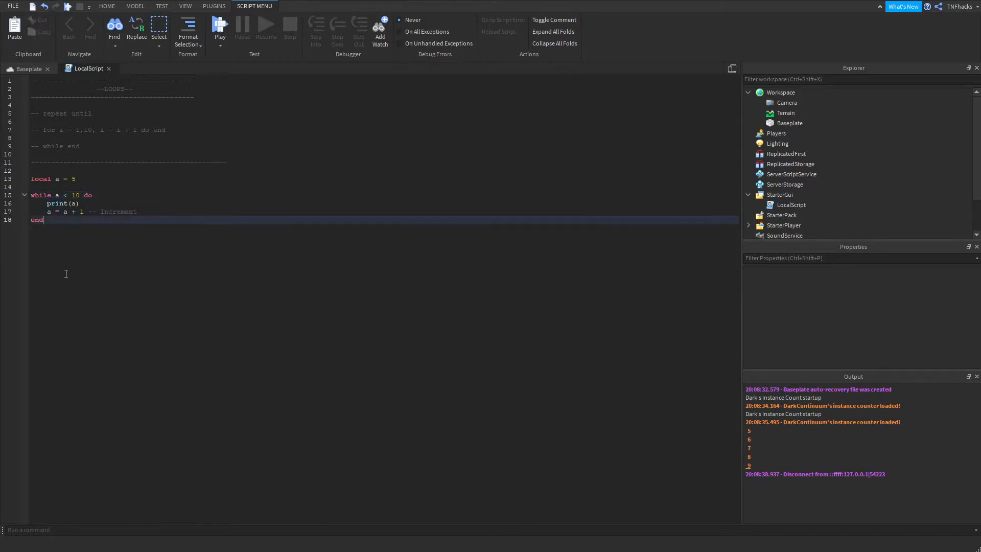
# Step: Add print("THIS IS PRINTED AFTER THE LOOP!") on a new line below the loop's end
pyautogui.write('print("THIS')
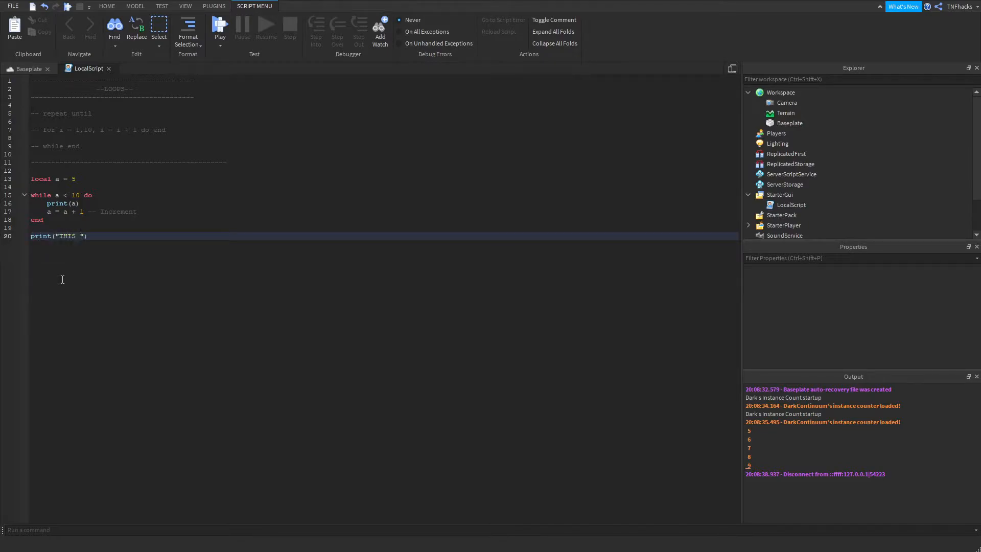
pyautogui.write('IS PRINTED')
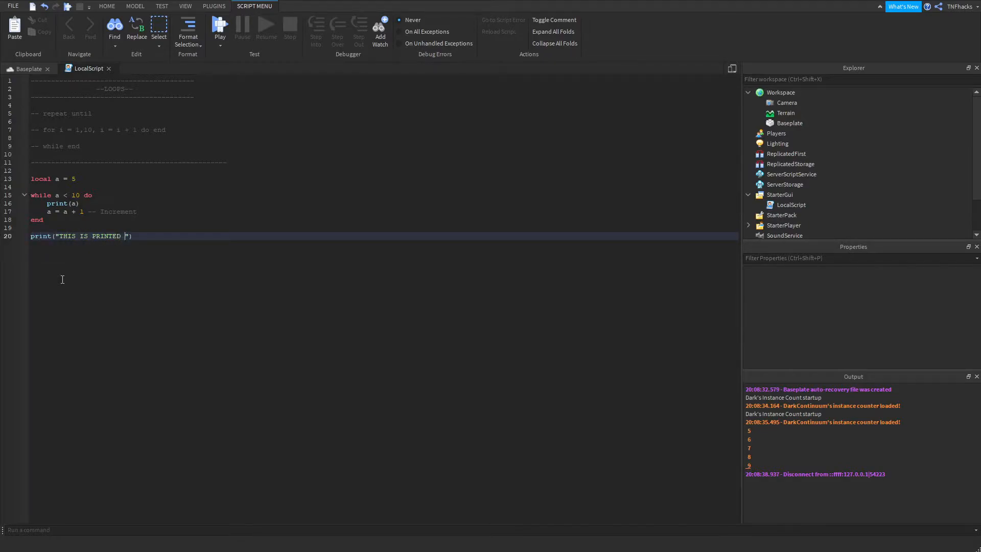
pyautogui.write('AFTER TE')
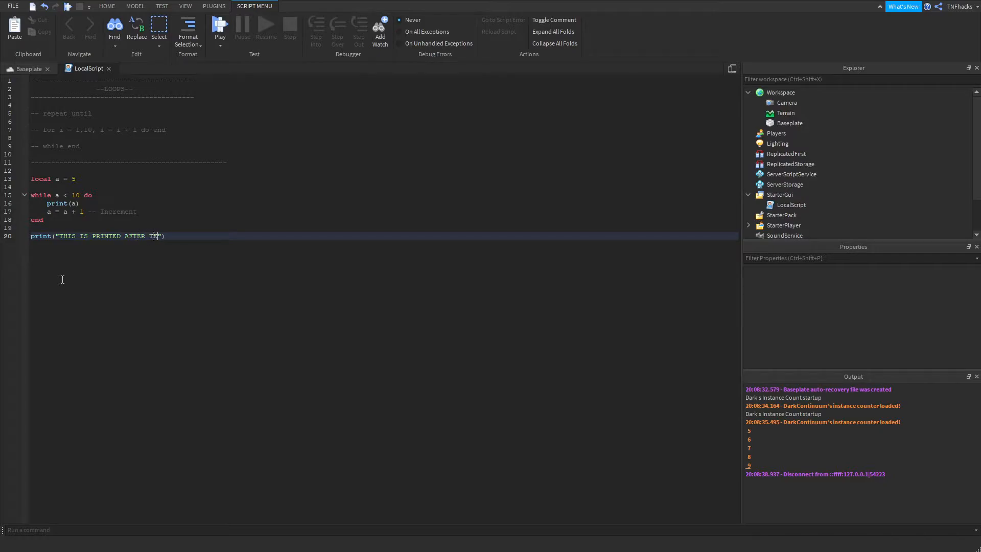
pyautogui.write('HE LOOP!')
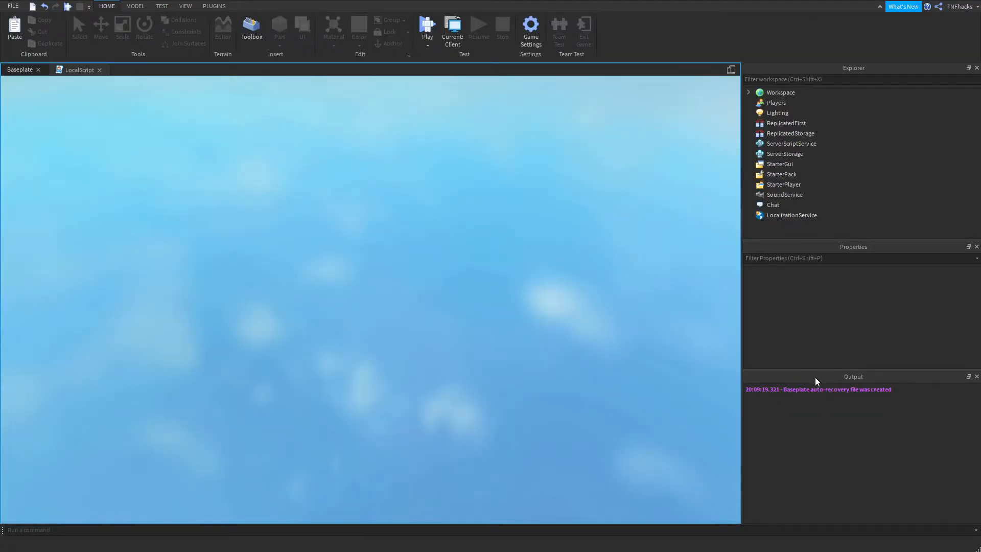
# Step: Play the game and check that Output shows 5–9, then the after-loop message
pyautogui.click(427, 27)
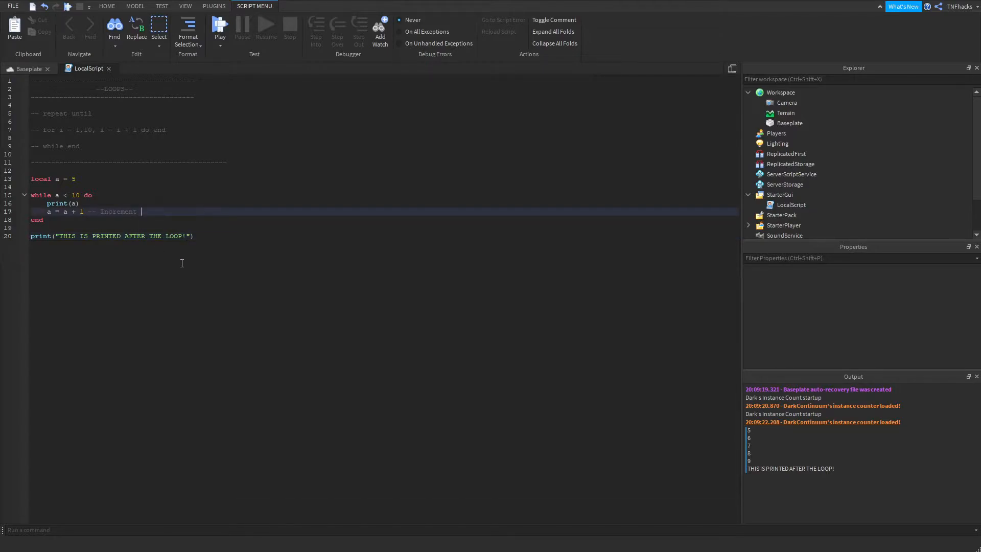
# Step: Insert a break line right after a = a + 1 inside the while loop
pyautogui.press('enter')
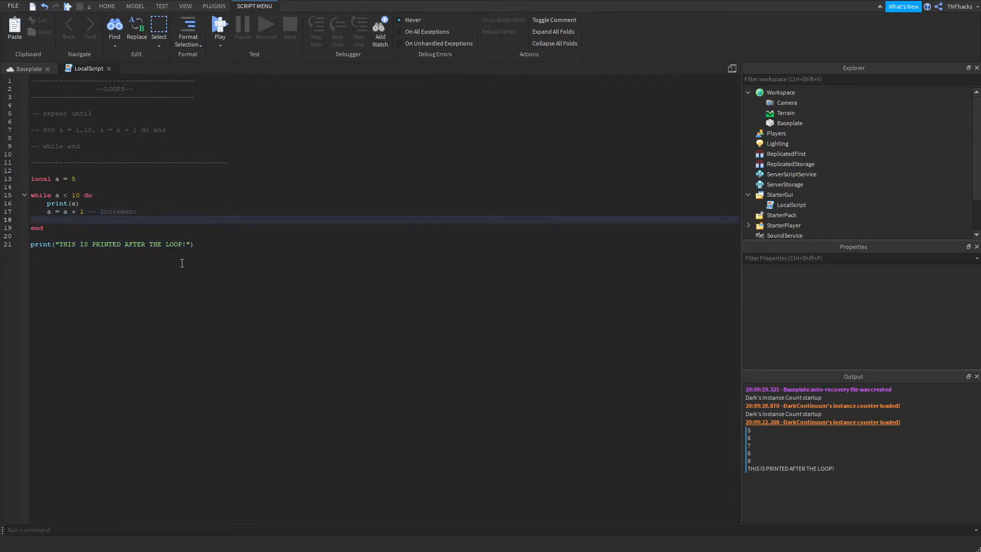
pyautogui.write('brea')
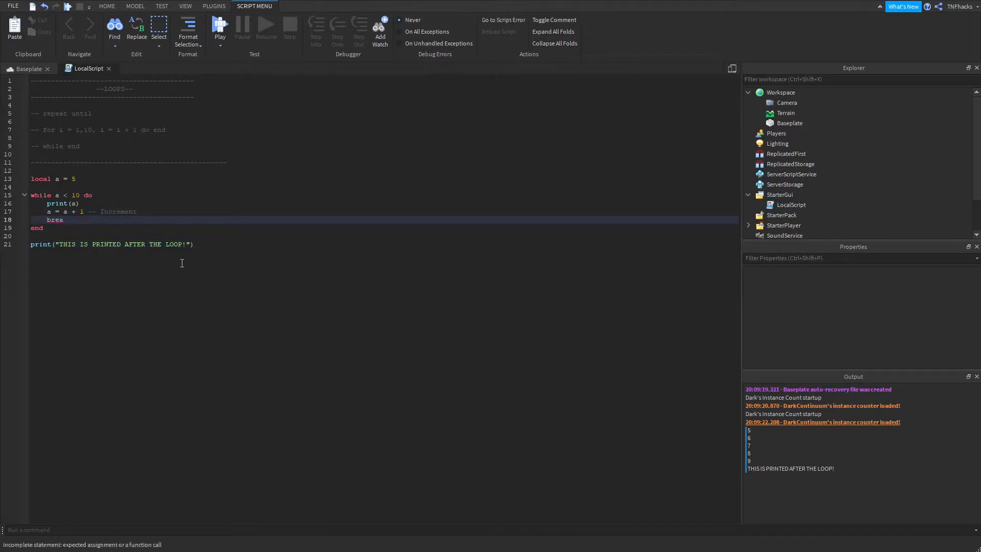
pyautogui.write('k')
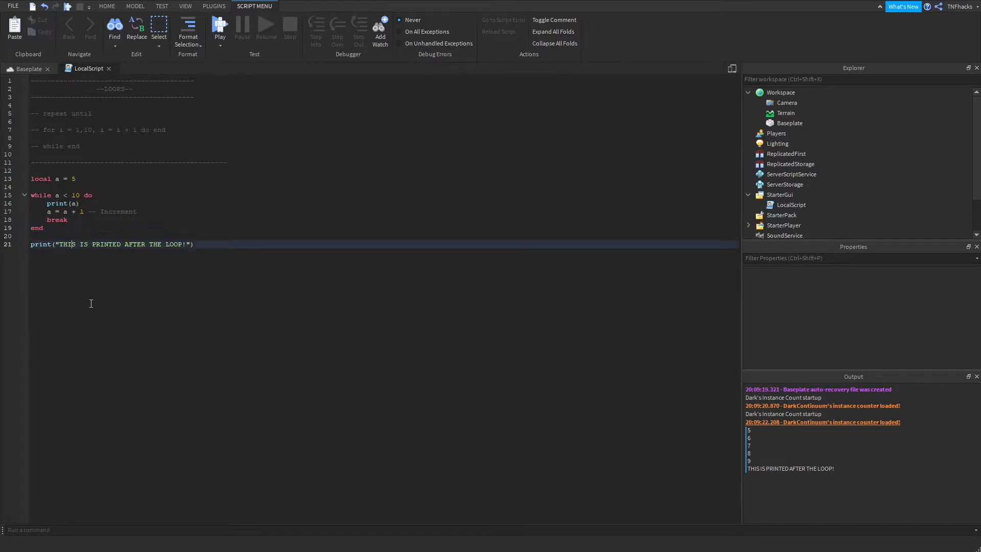
pyautogui.moveTo(51, 268)
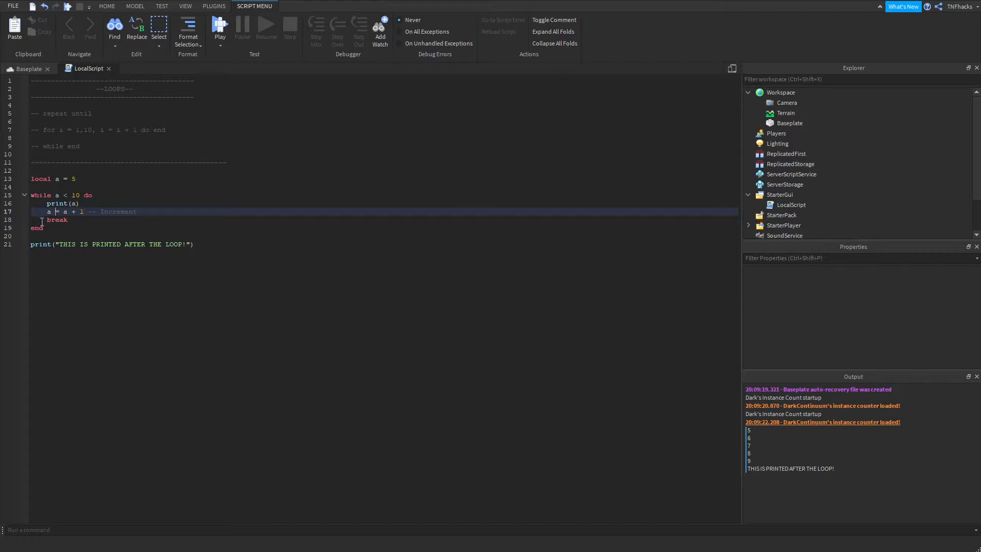
pyautogui.moveTo(273, 309)
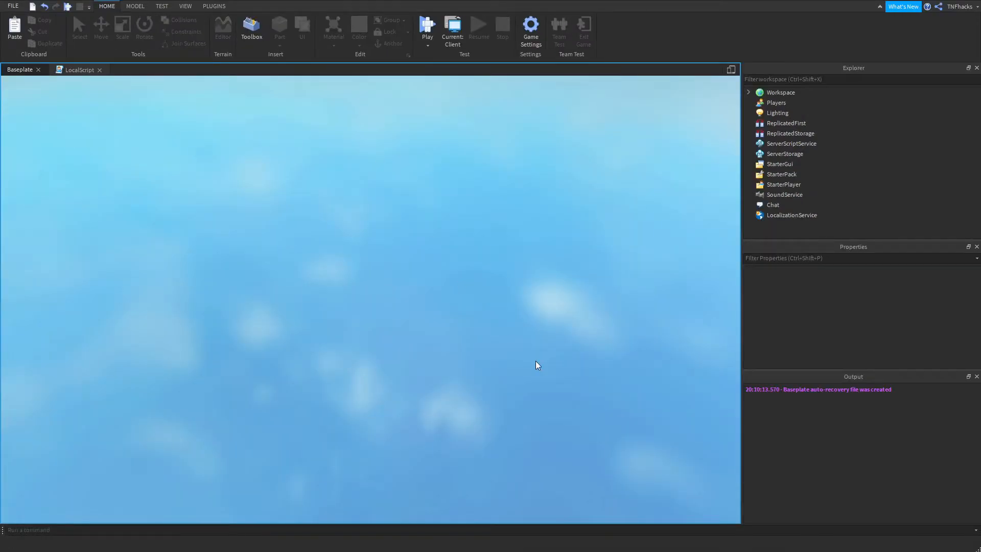
# Step: Test the break version, which prints only 5, then clear the loop code below the header
pyautogui.click(427, 28)
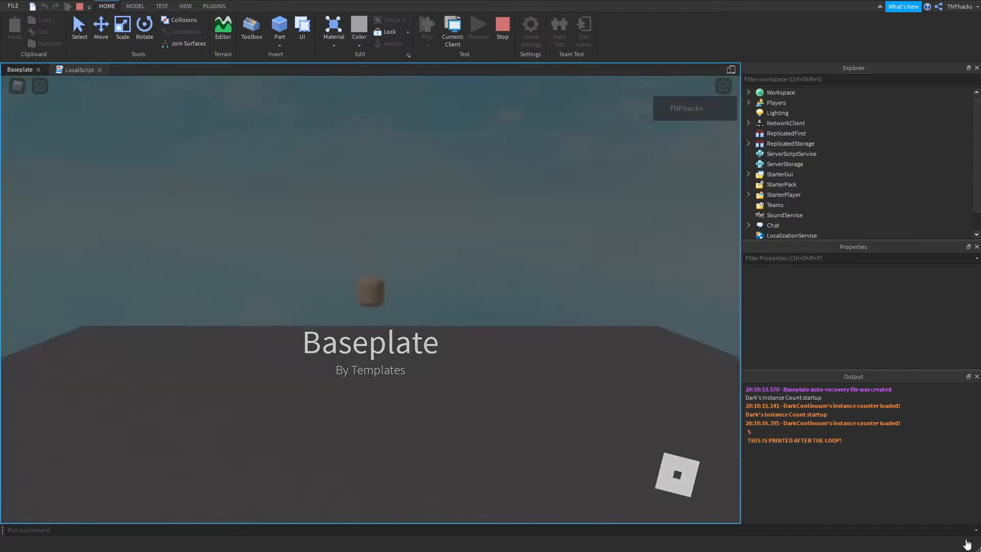
pyautogui.click(427, 26)
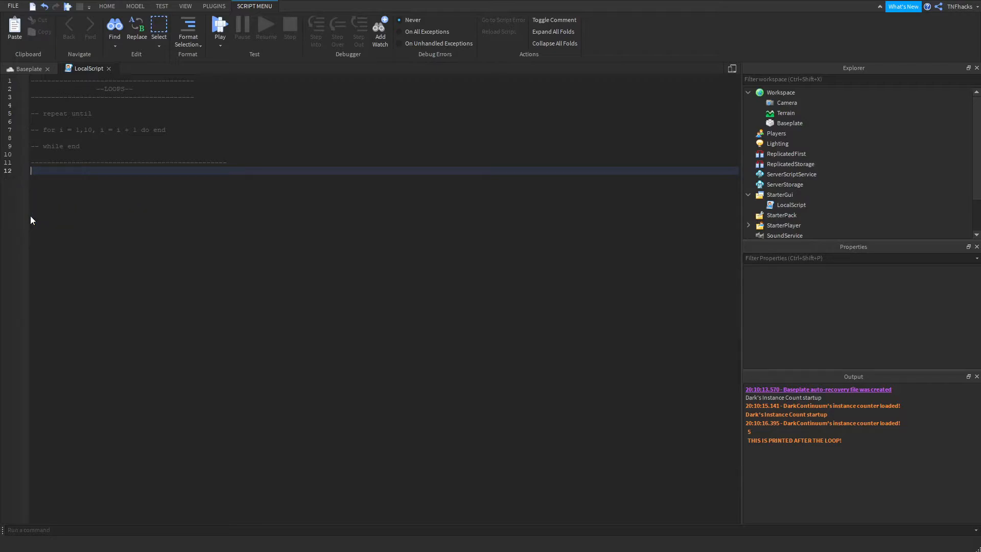
pyautogui.press('enter')
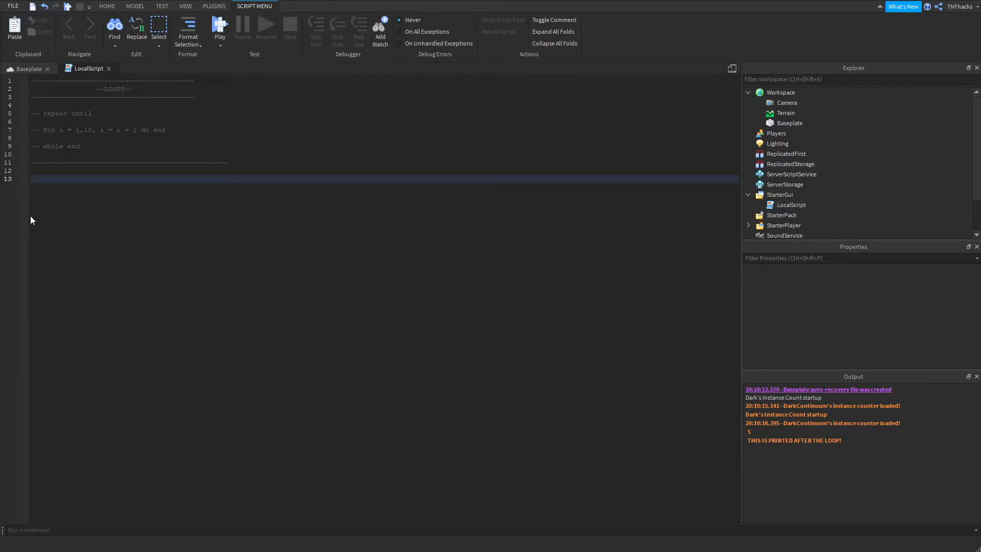
# Step: Write local a = 10 and a repeat loop printing and incrementing a until a > 15
pyautogui.write('local a =')
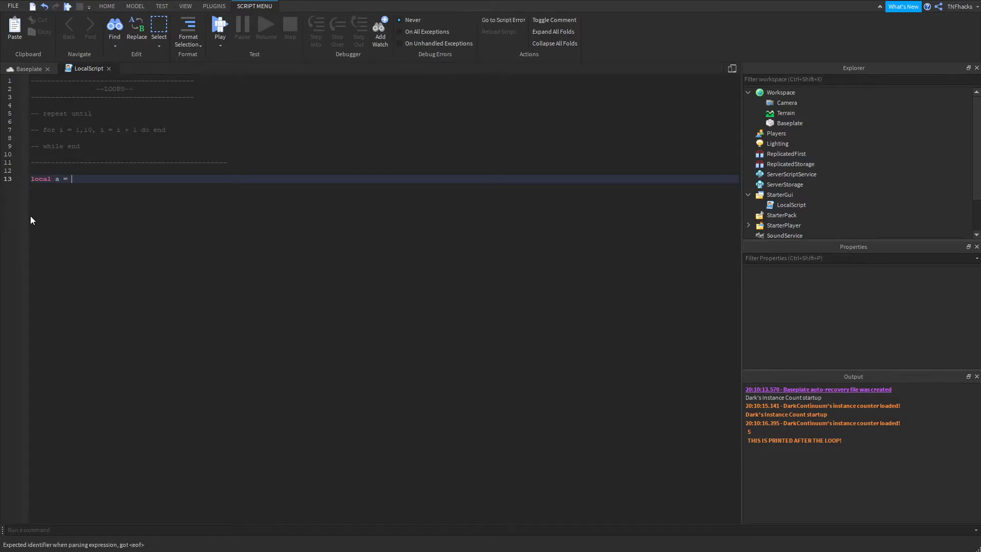
pyautogui.write('10')
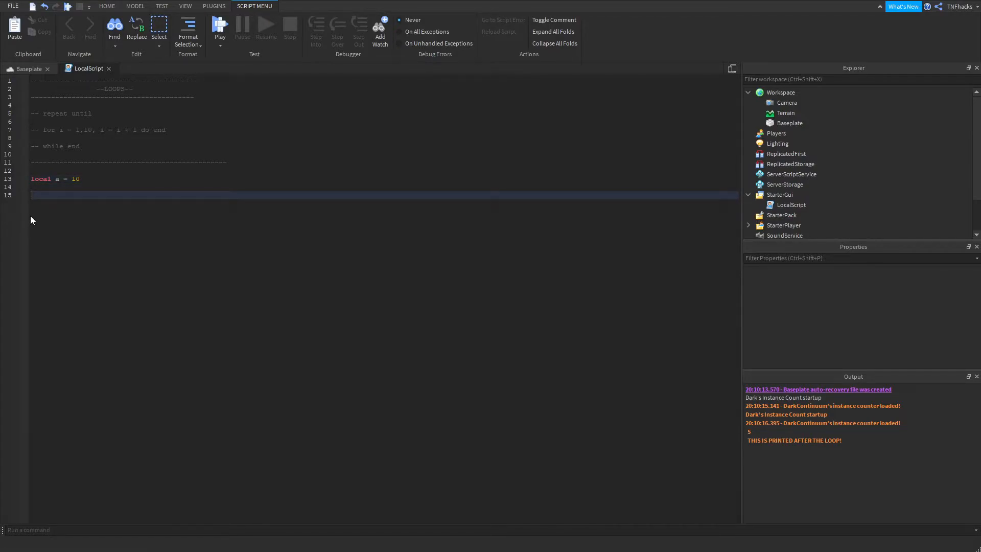
pyautogui.write('repeat')
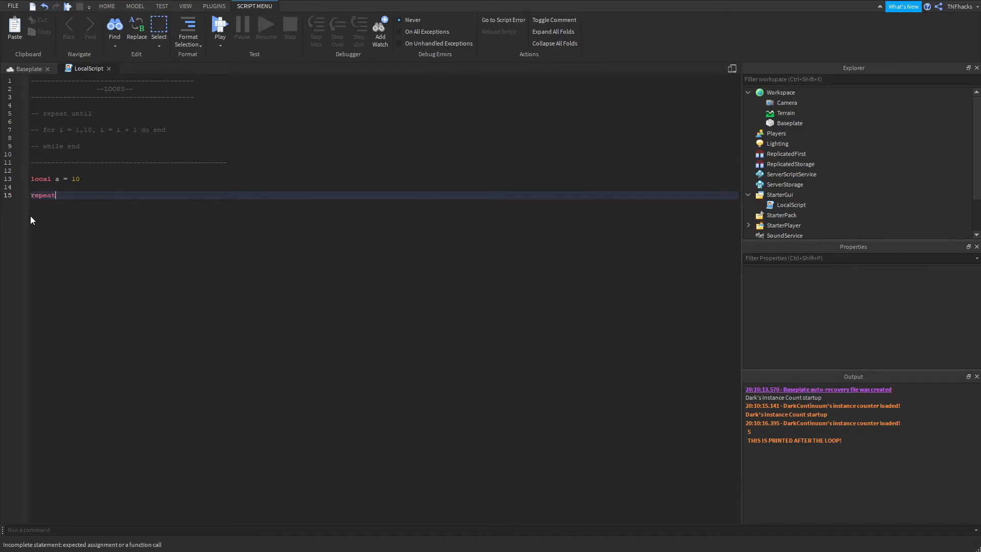
pyautogui.press('enter')
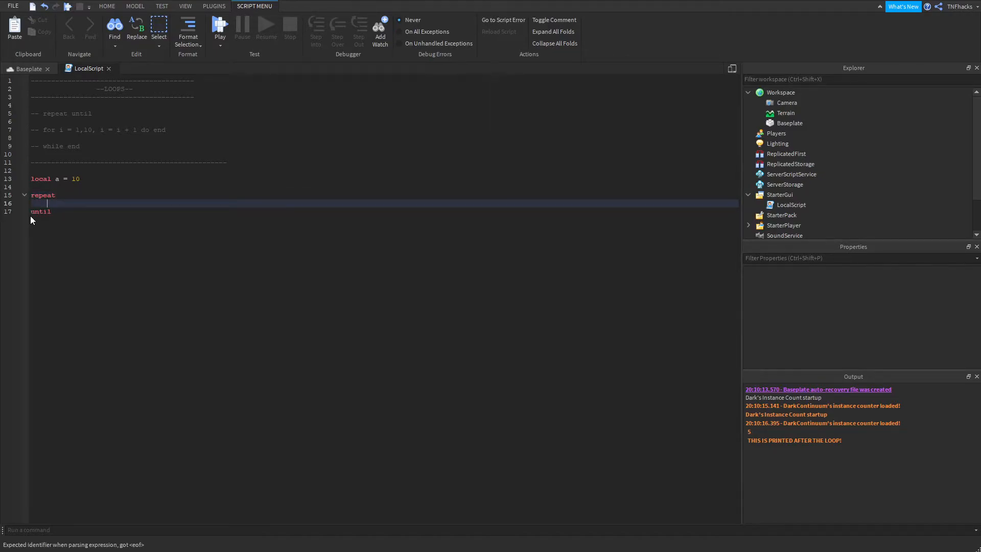
pyautogui.write('print(a)')
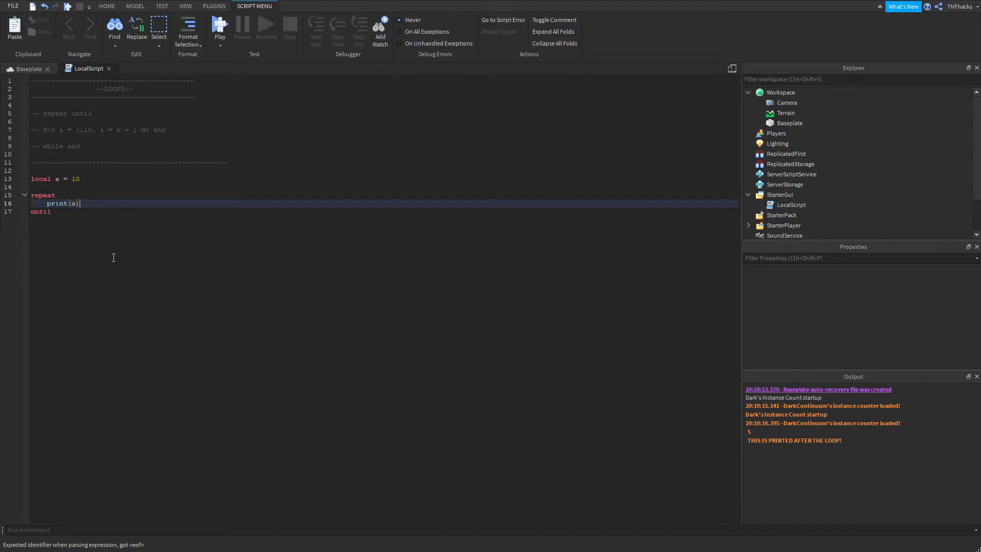
pyautogui.write('a = a + 1')
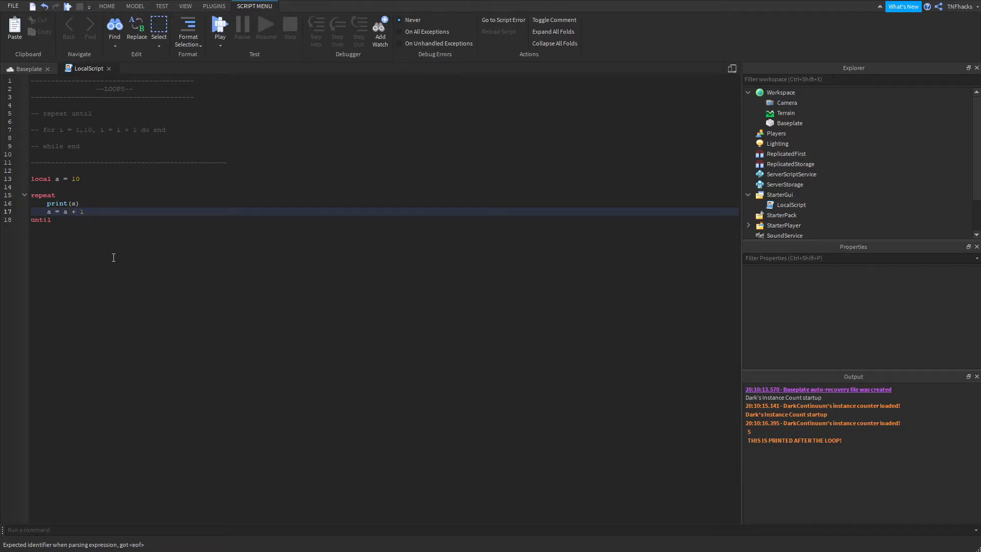
pyautogui.click(53, 220)
pyautogui.write(' a')
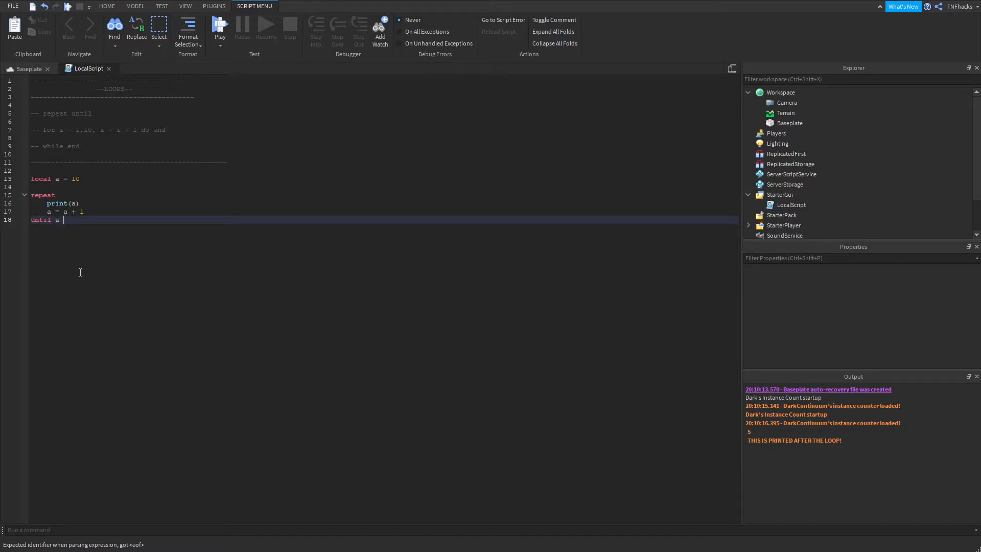
pyautogui.write('>')
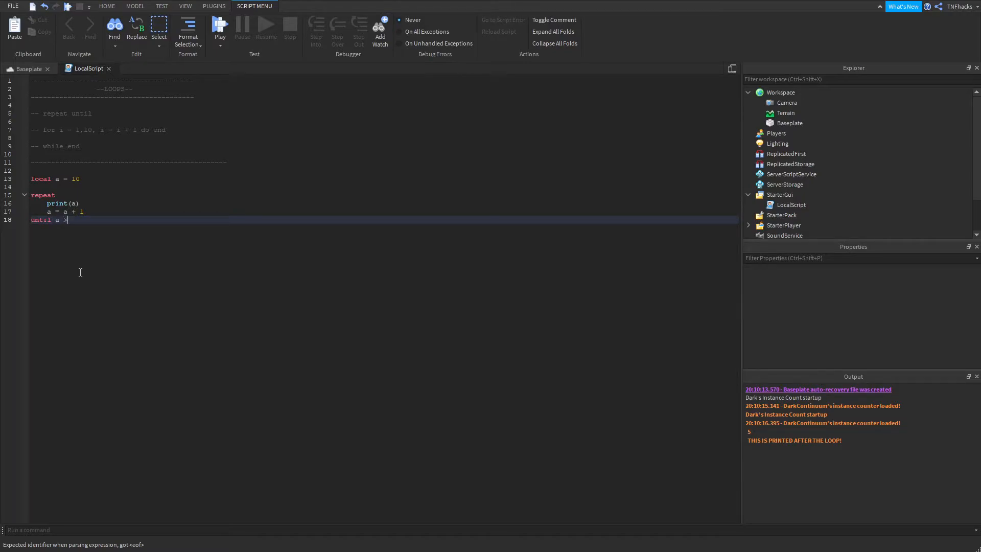
pyautogui.write('15')
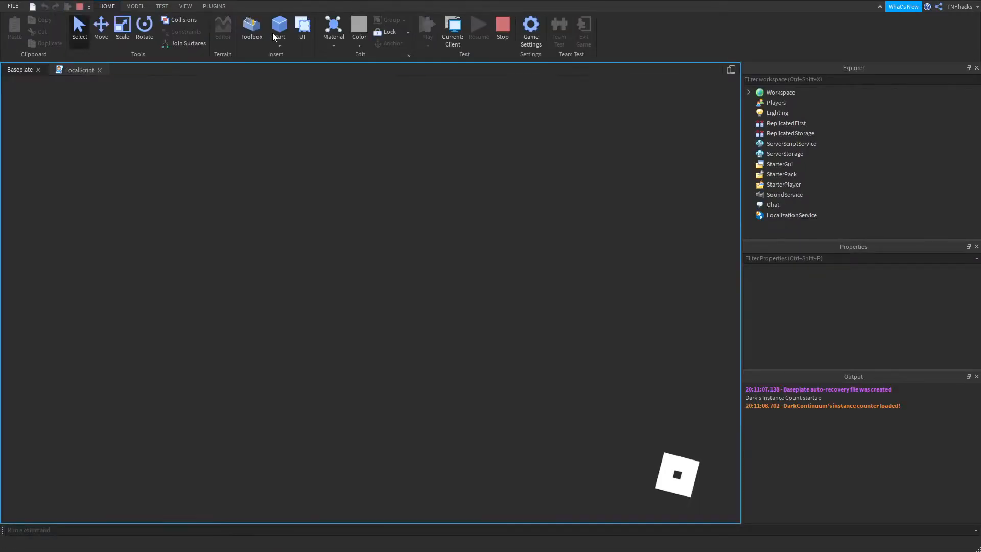
# Step: Stop the test, change the until limit from 15 to 9, and run again
pyautogui.click(427, 26)
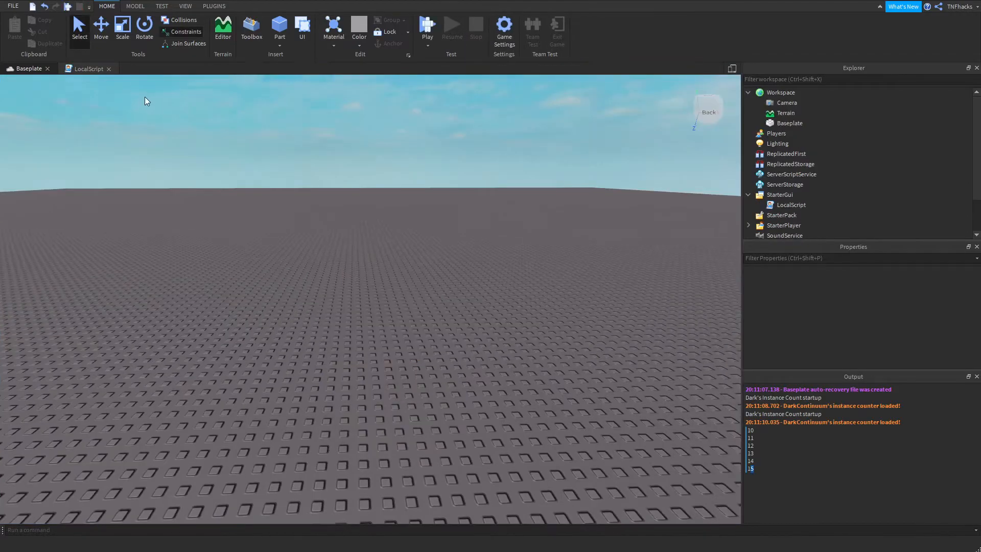
pyautogui.click(89, 69)
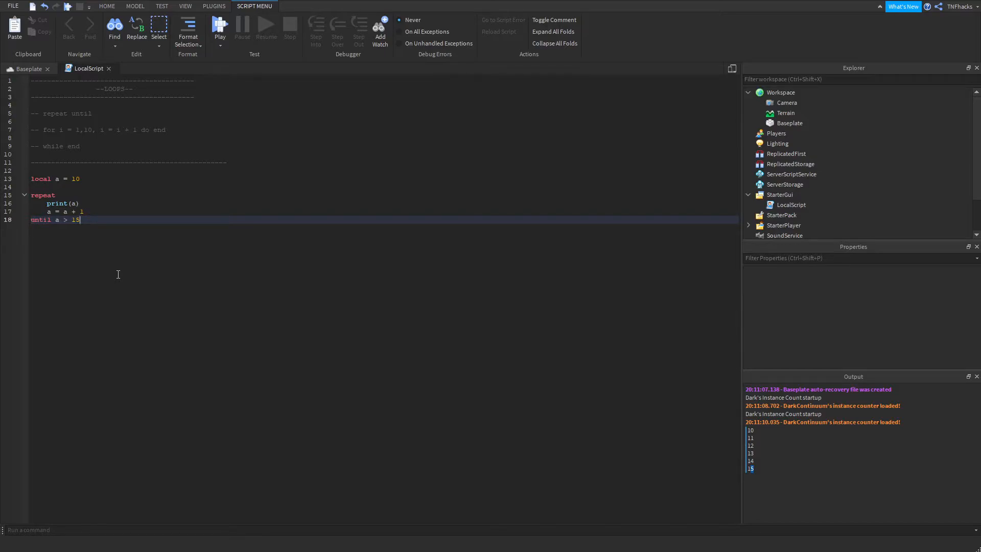
pyautogui.press('Backspace')
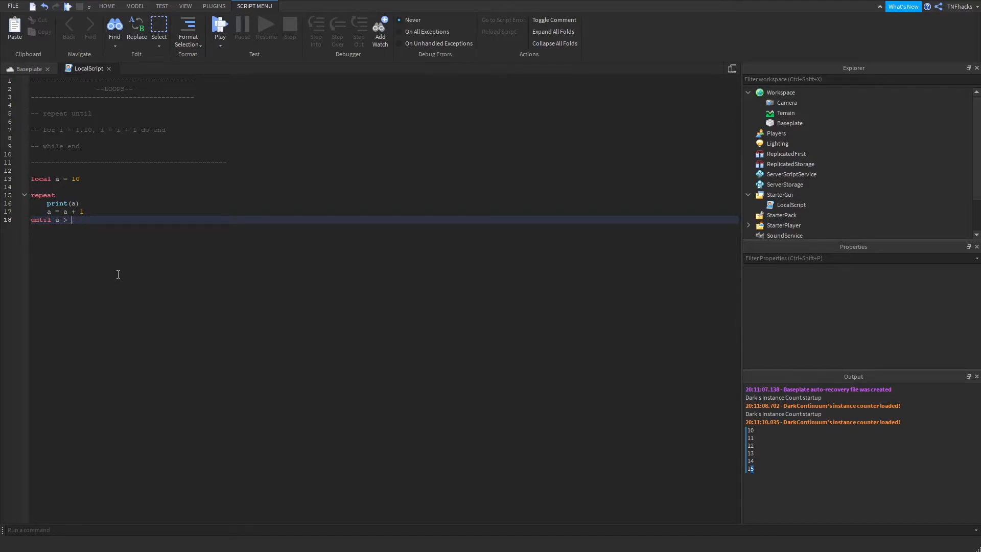
pyautogui.write('9')
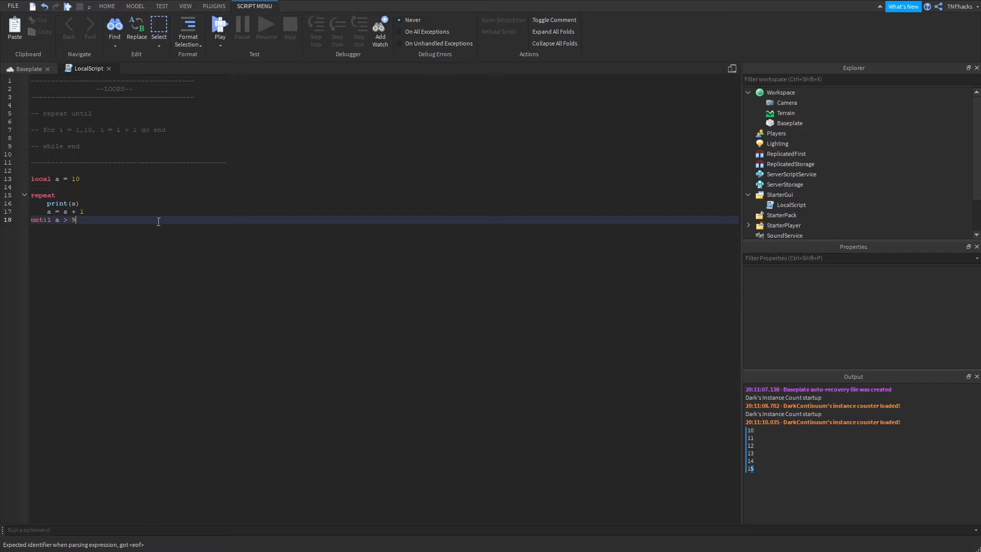
pyautogui.click(106, 6)
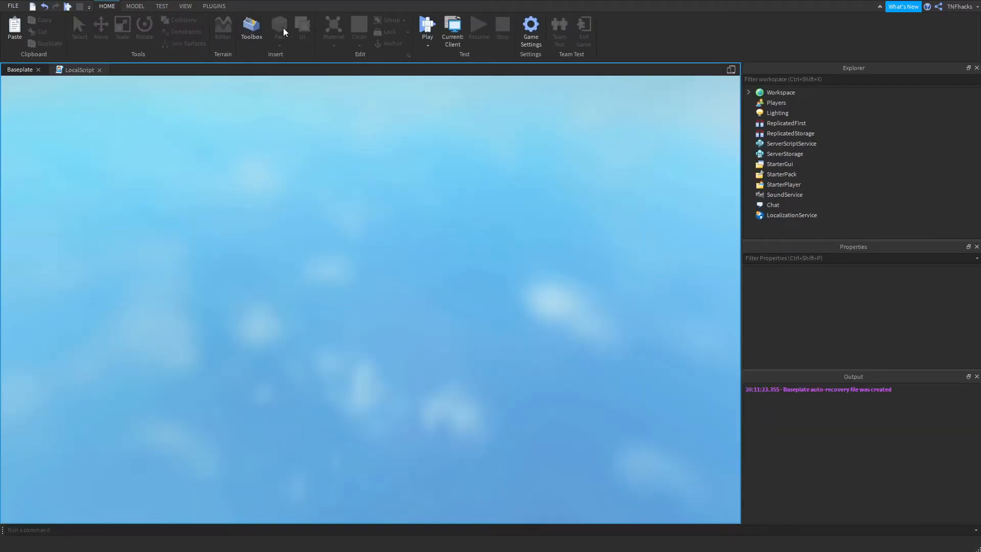
# Step: Stop the test after Output shows only 10, and return to the loop script
pyautogui.click(427, 26)
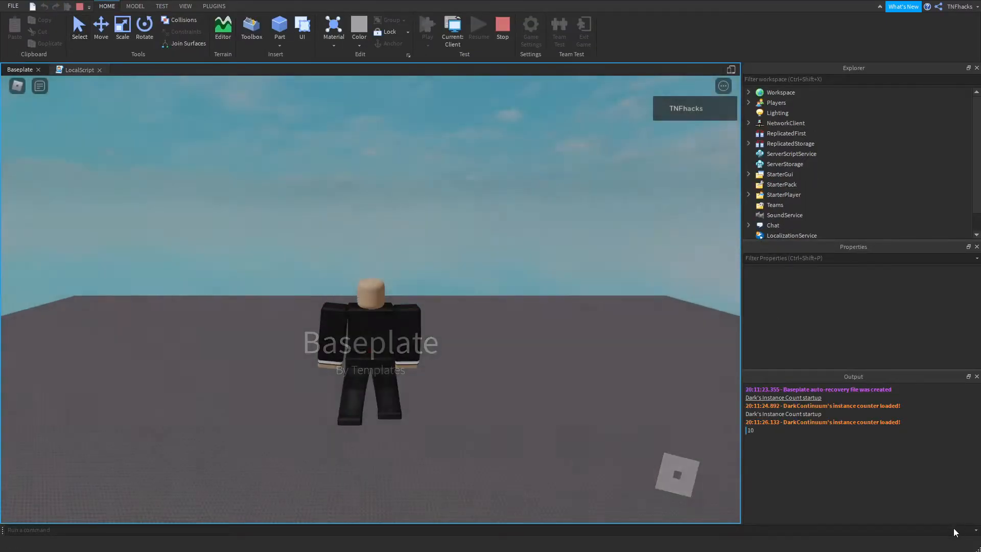
pyautogui.click(502, 26)
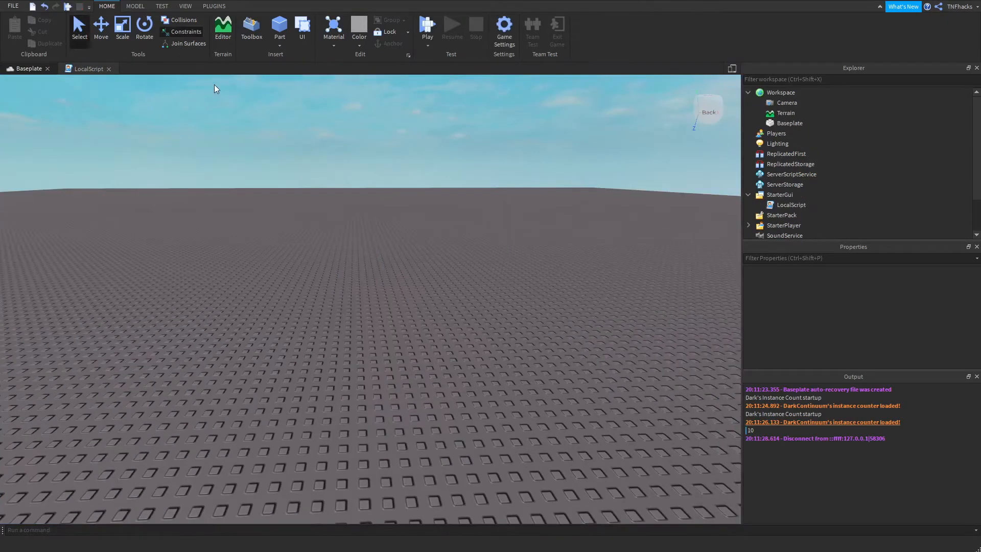
pyautogui.click(89, 69)
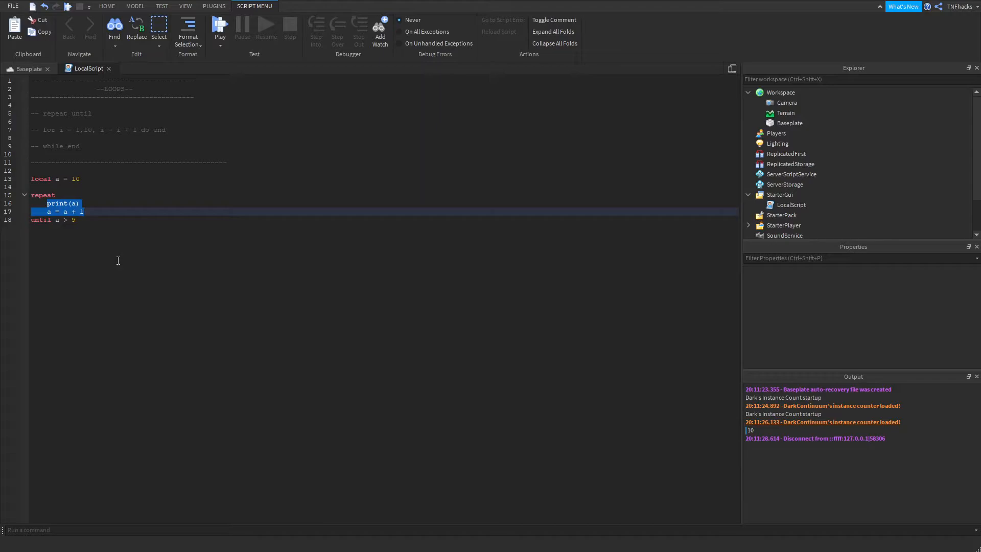
pyautogui.moveTo(79, 243)
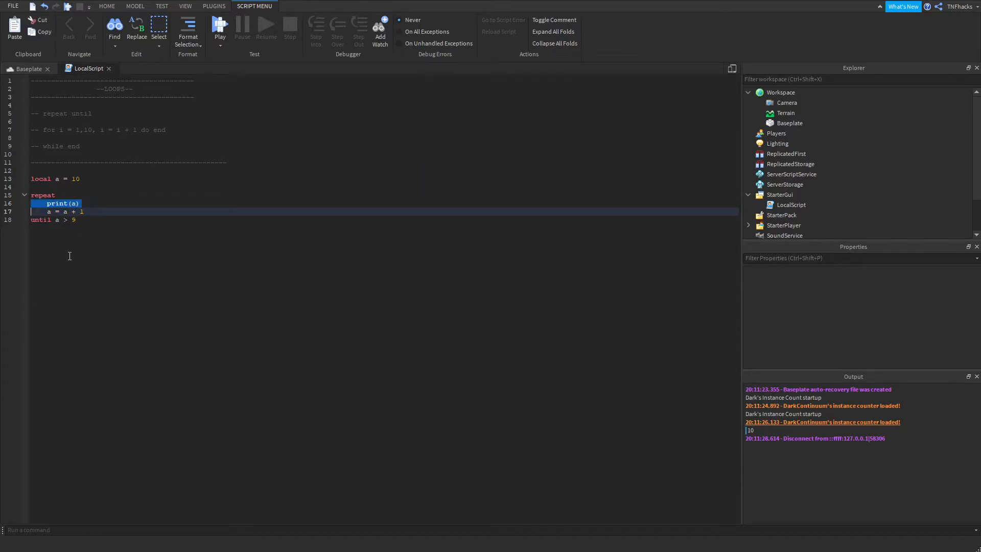
pyautogui.moveTo(70, 286)
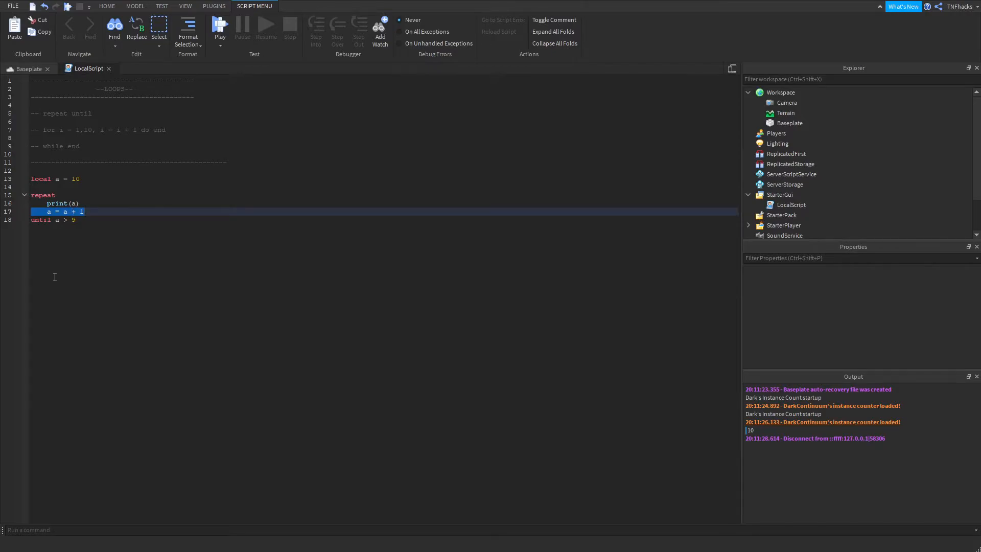
pyautogui.click(53, 220)
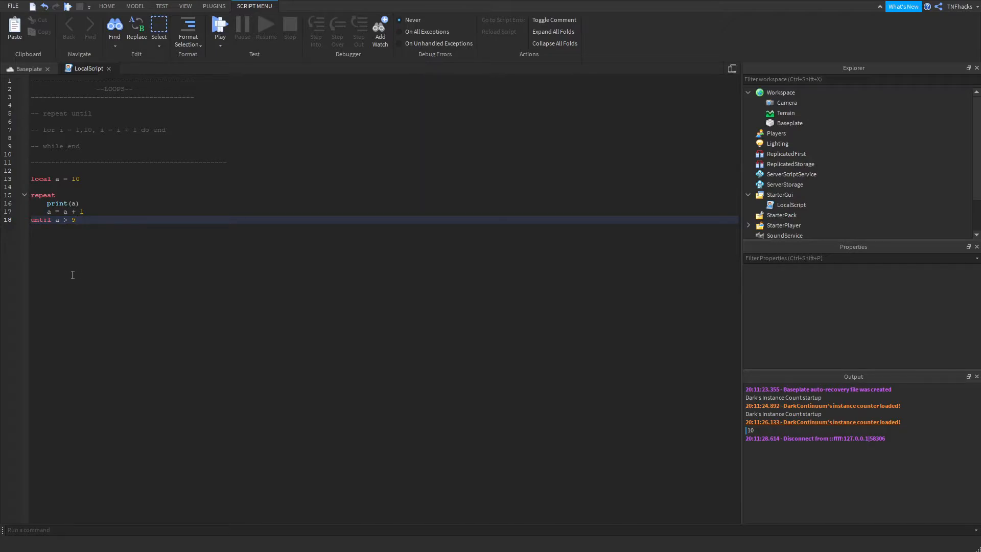
pyautogui.click(75, 220)
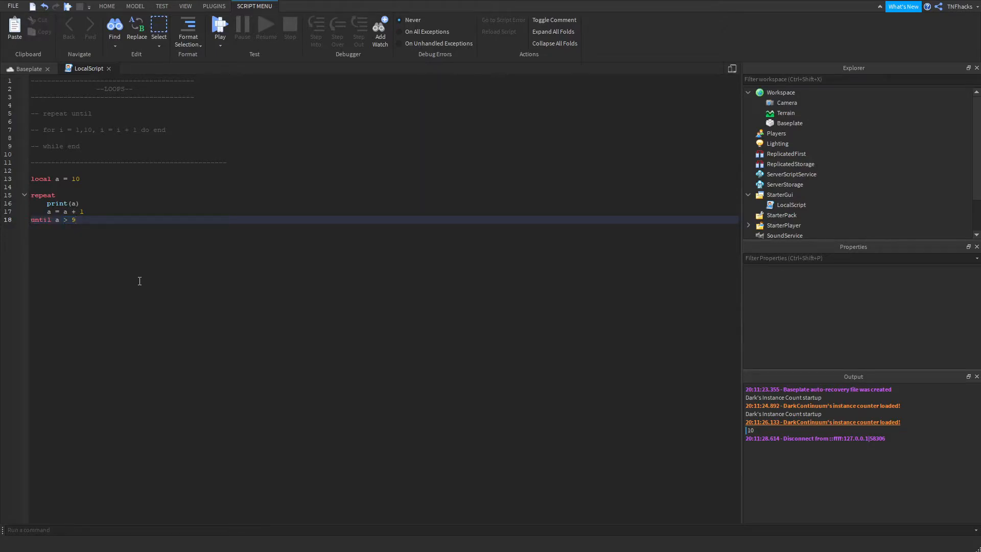
pyautogui.moveTo(56, 195); pyautogui.dragTo(75, 220)
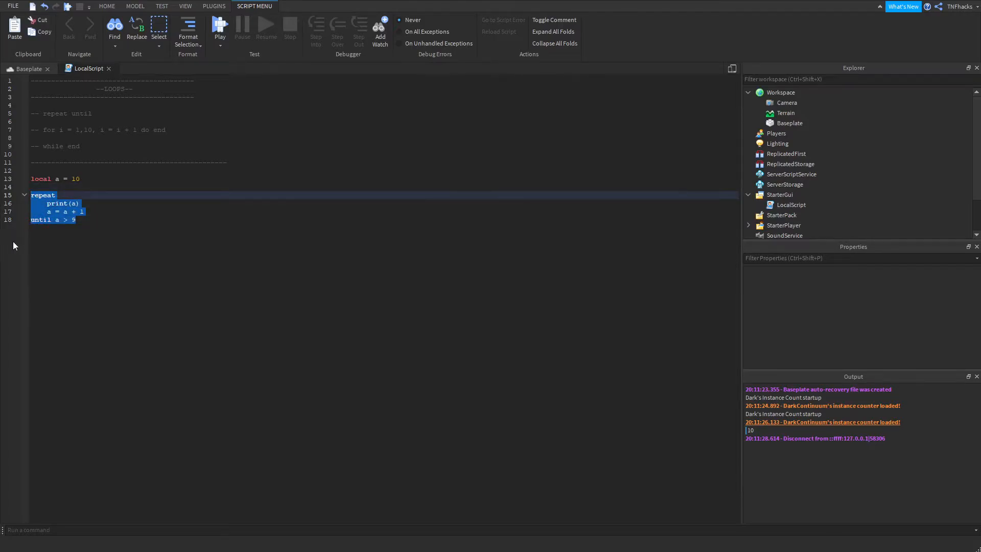
# Step: Delete lines 13–18 holding the counter variable and repeat-until loop
pyautogui.press('Delete')
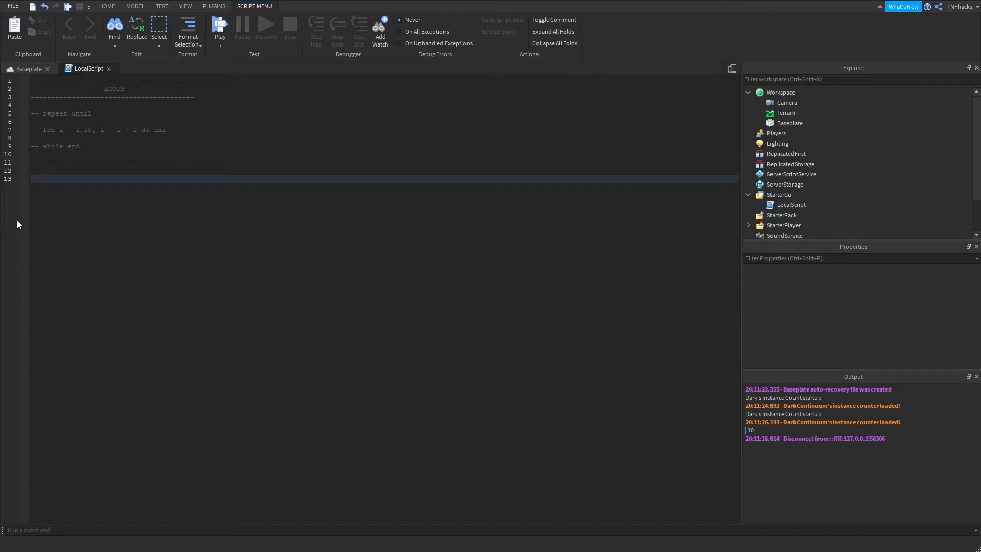
# Step: Type 'for i = 1, 10, 1 do' with print(i) and end below it
pyautogui.write('fo')
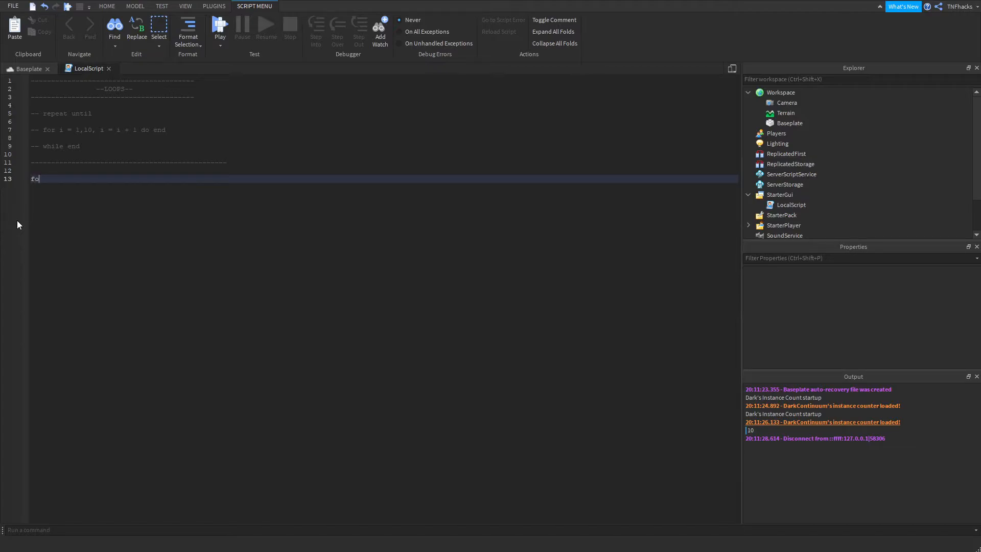
pyautogui.write('r')
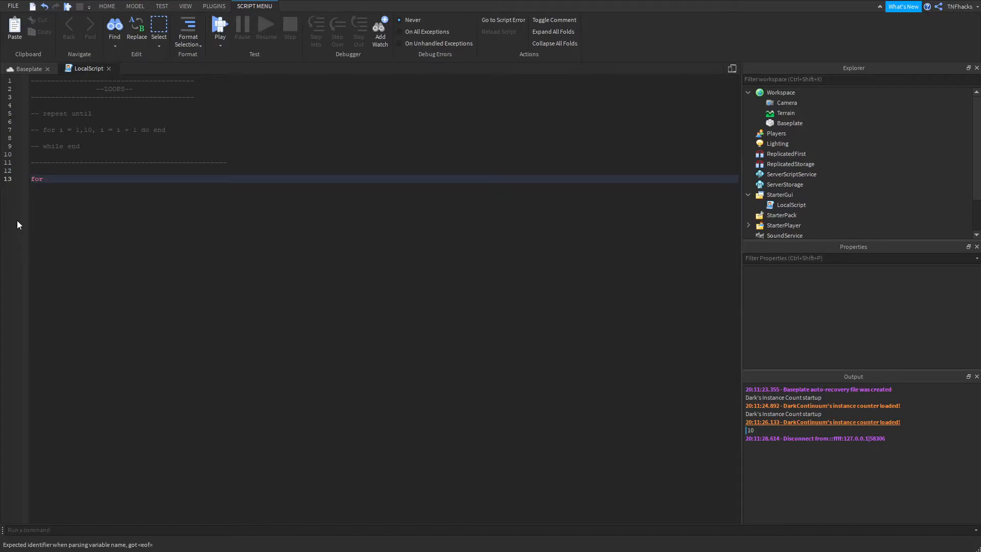
pyautogui.write('i')
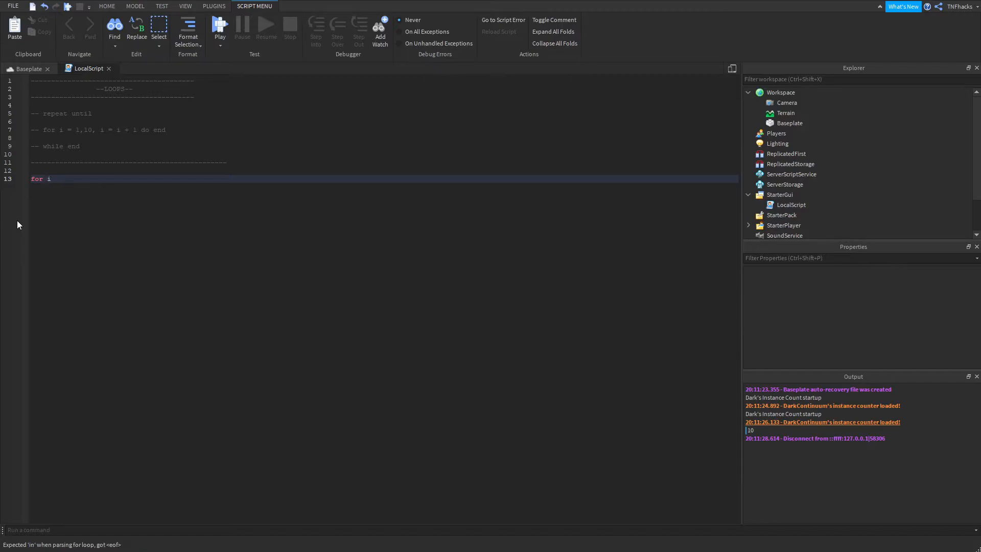
pyautogui.write('= 1')
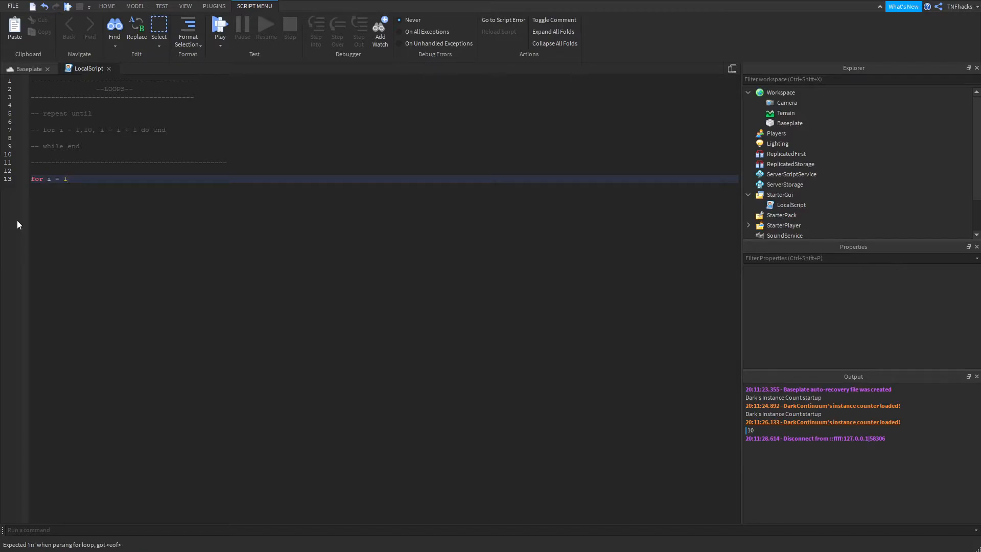
pyautogui.write(', 10, 1 do')
pyautogui.write('print(i)')
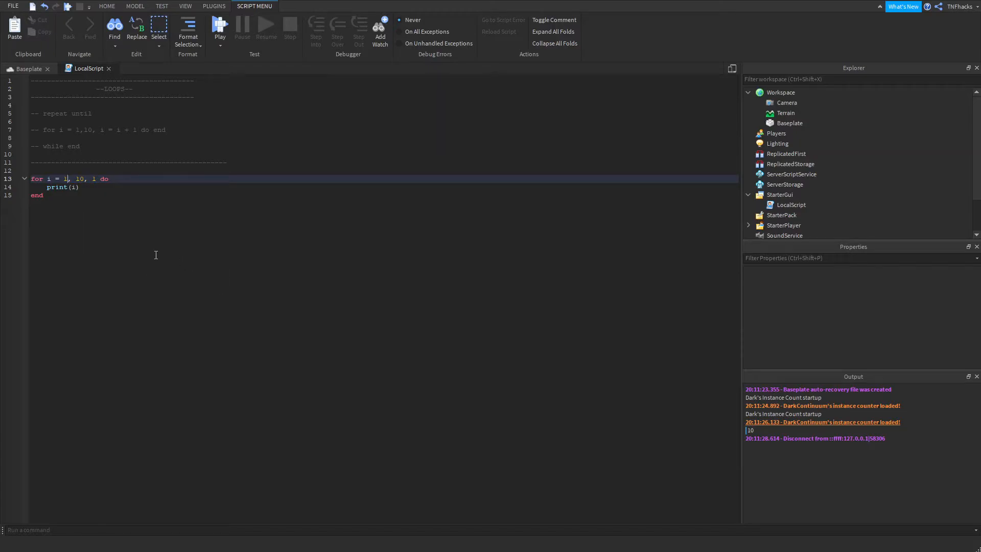
pyautogui.moveTo(57, 226)
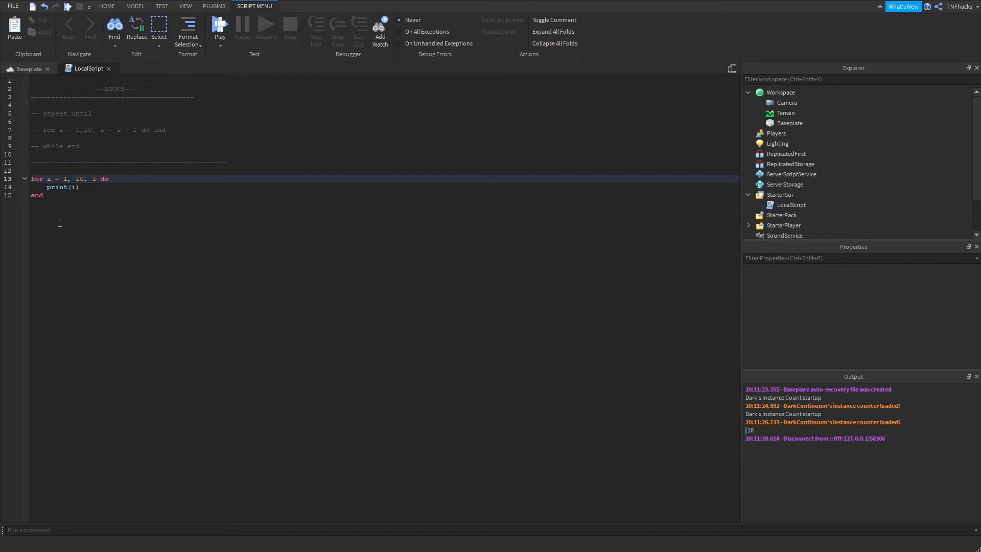
# Step: Highlight the print(i) line and loop parts, then start a Play test
pyautogui.moveTo(47, 179); pyautogui.dragTo(95, 179)
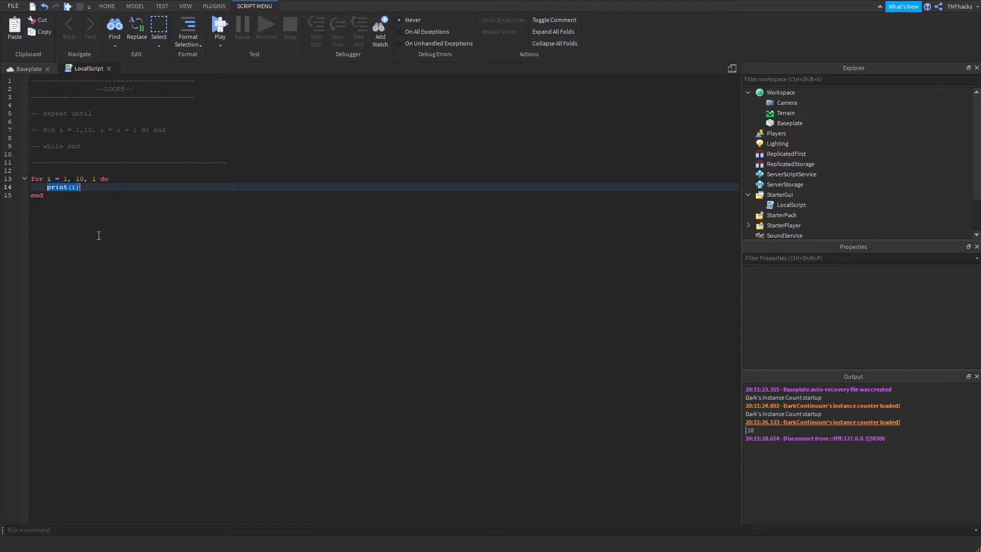
pyautogui.click(94, 179)
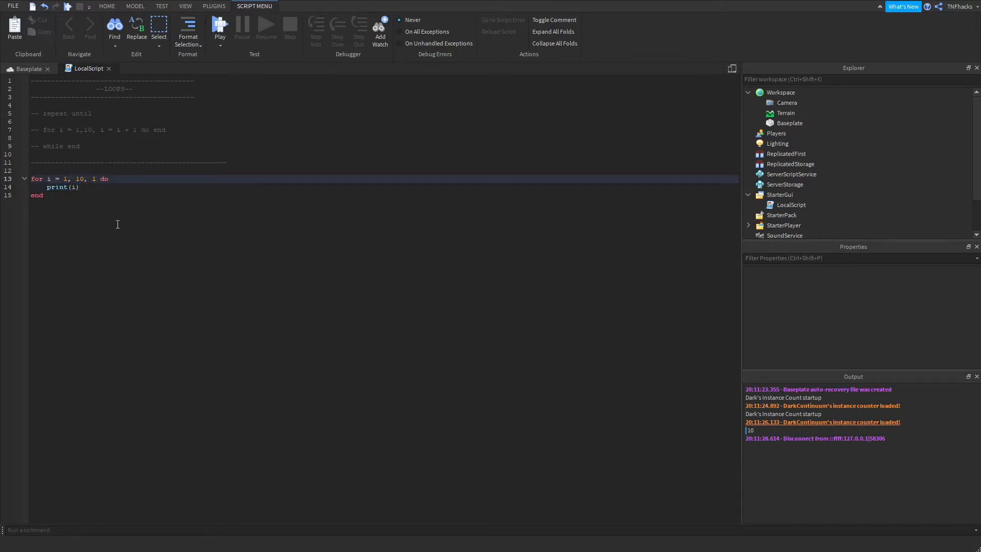
pyautogui.doubleClick(61, 187)
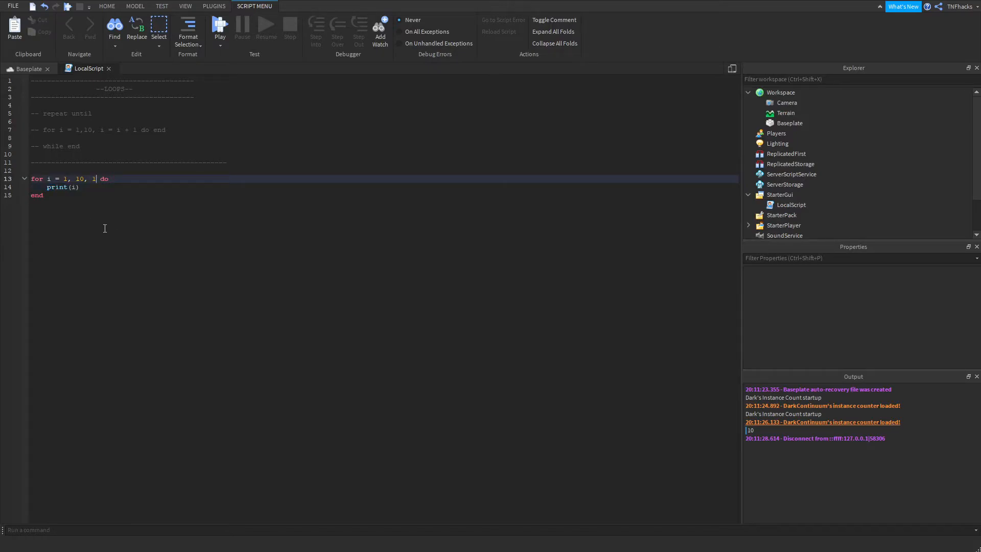
pyautogui.doubleClick(79, 179)
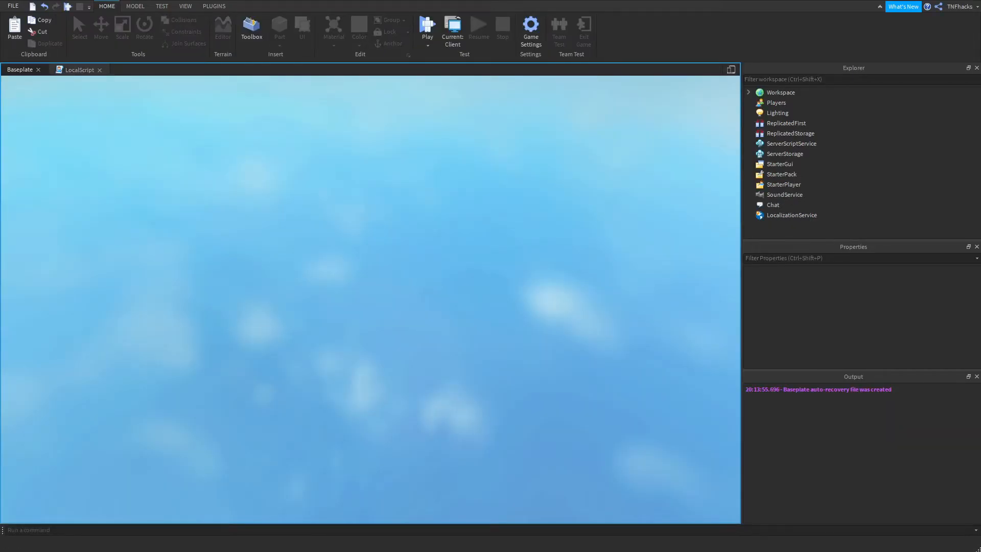
# Step: Stop the run after Output prints 1 through 10, and switch to the LocalScript tab
pyautogui.click(427, 28)
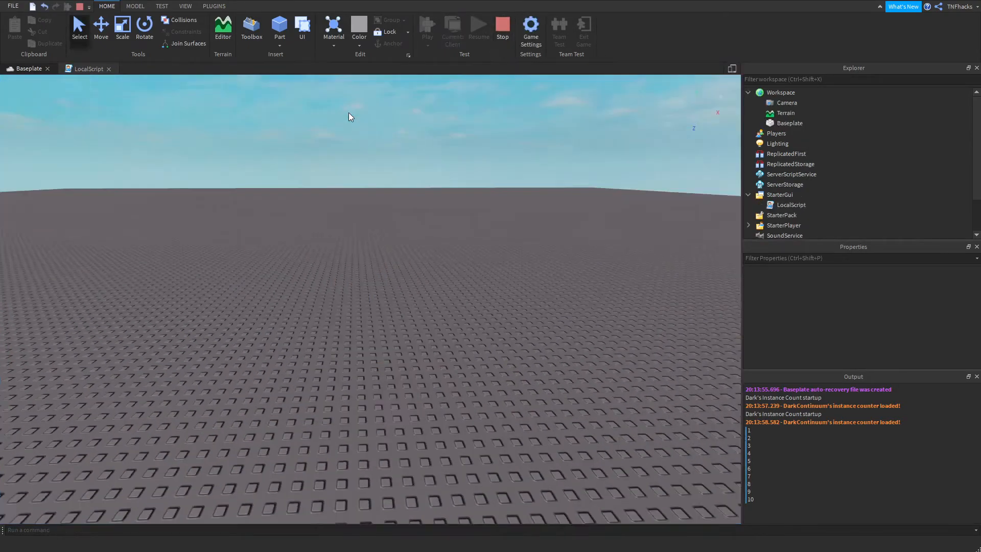
pyautogui.click(89, 69)
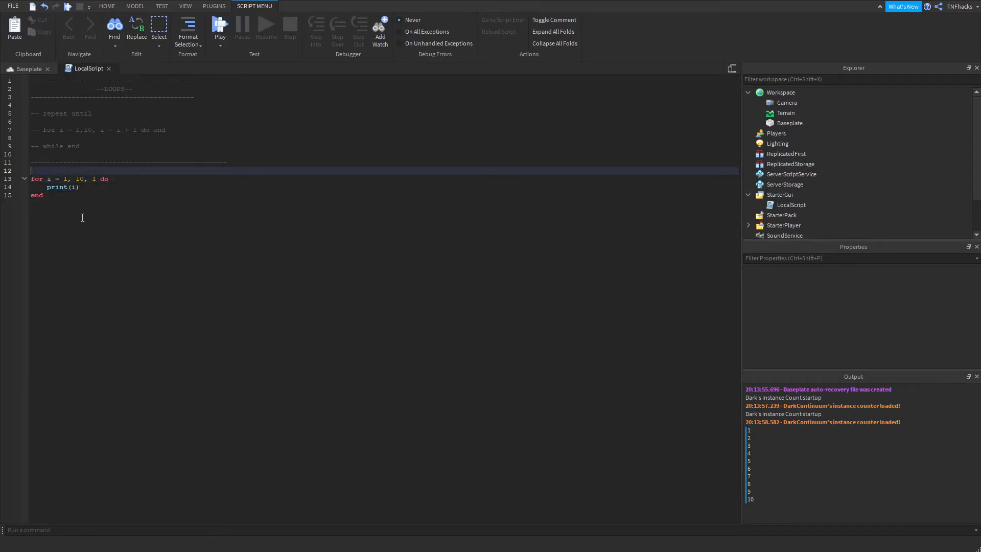
pyautogui.moveTo(80, 209)
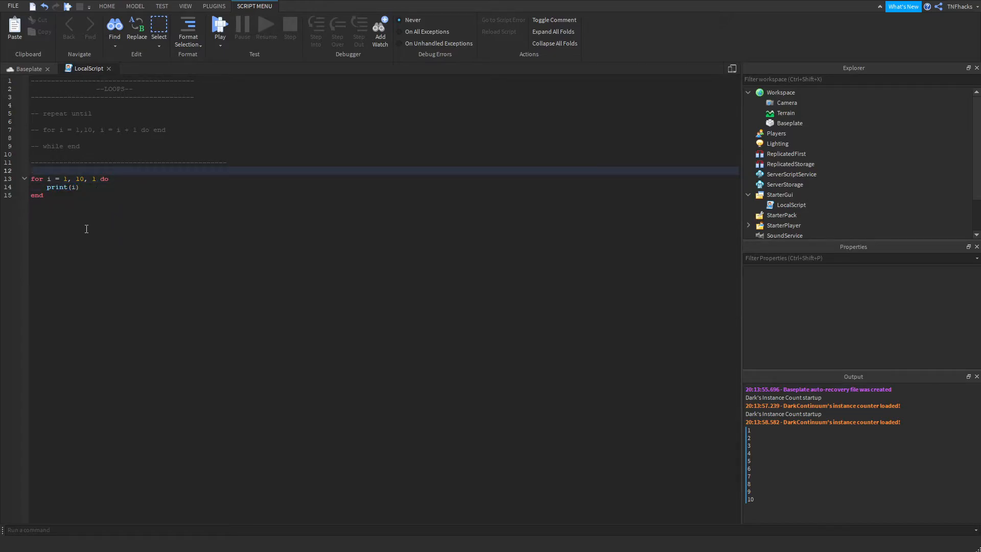
pyautogui.moveTo(117, 239)
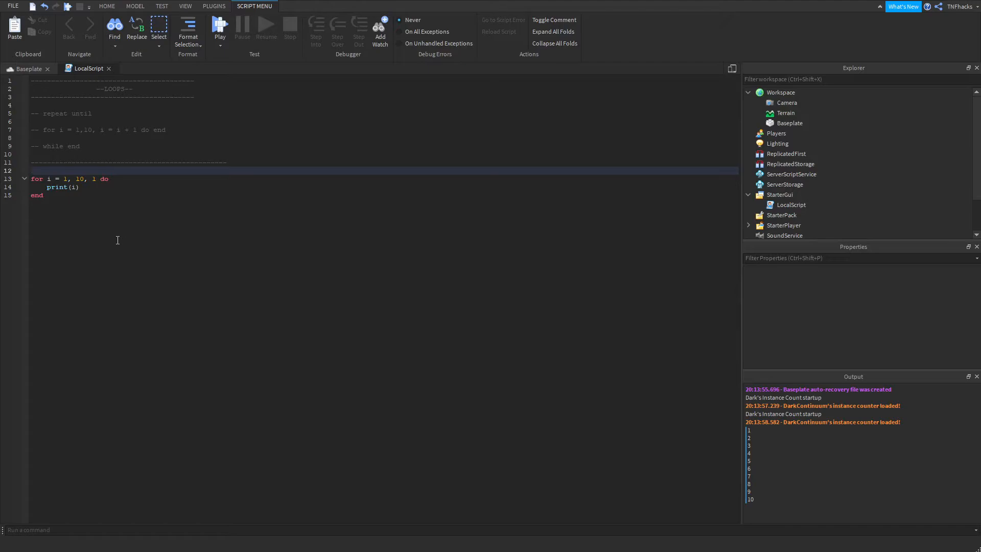
# Step: Add 'break' inside the for loop body and play-test to see only 1 printed
pyautogui.write('break')
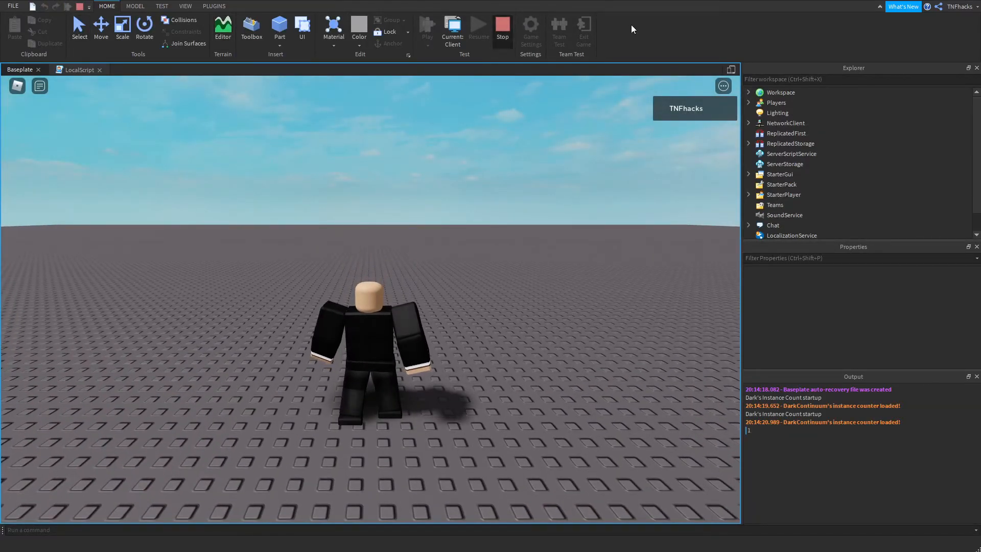
pyautogui.click(89, 69)
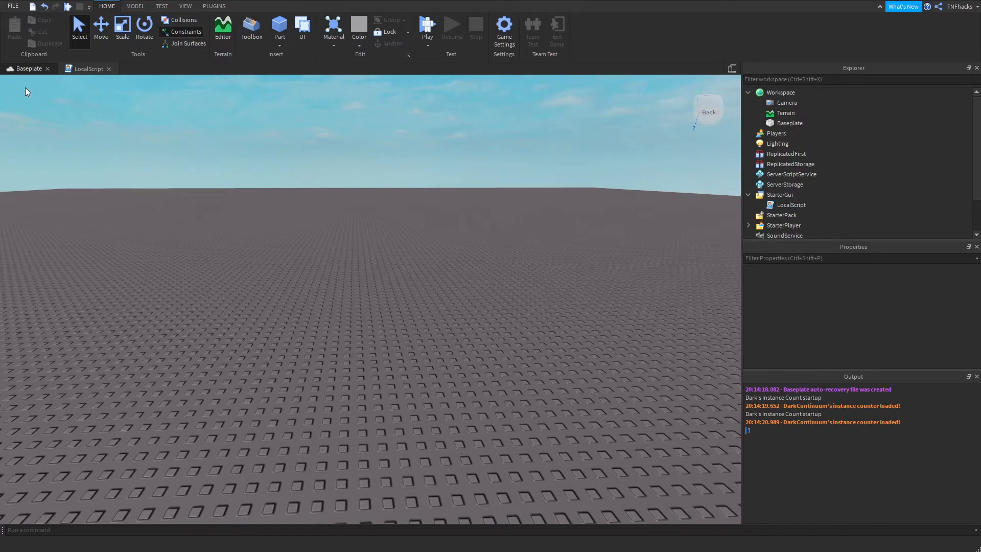
pyautogui.click(279, 27)
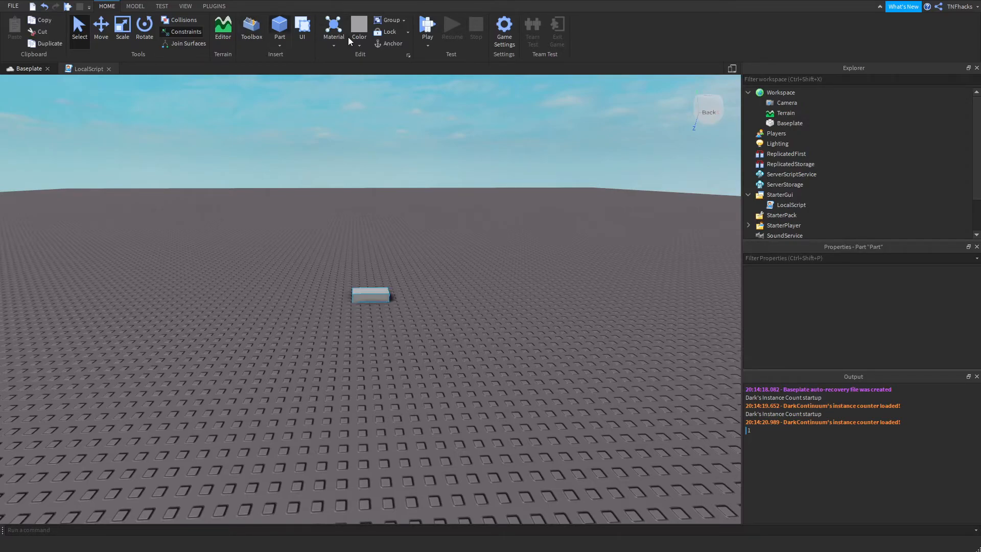
pyautogui.click(370, 295)
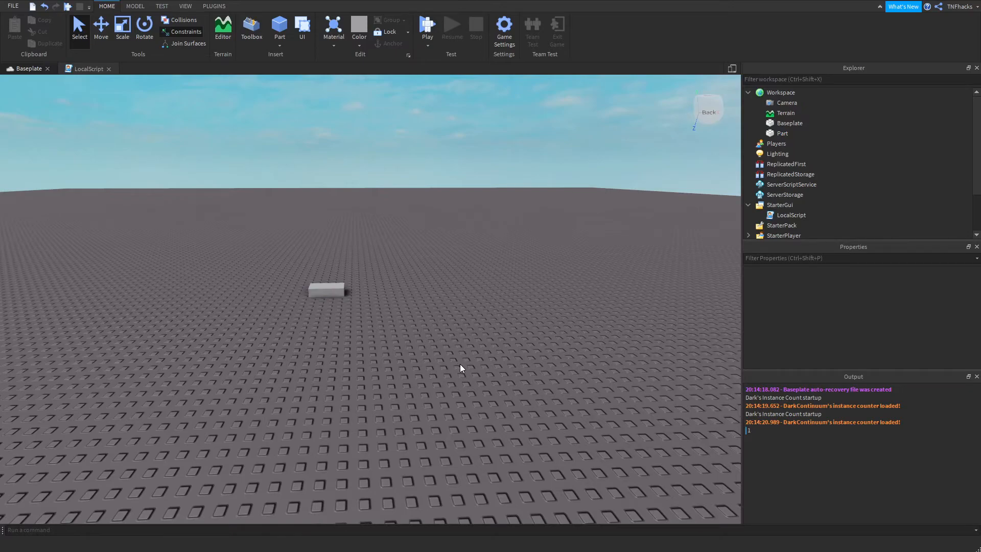
pyautogui.moveTo(448, 370)
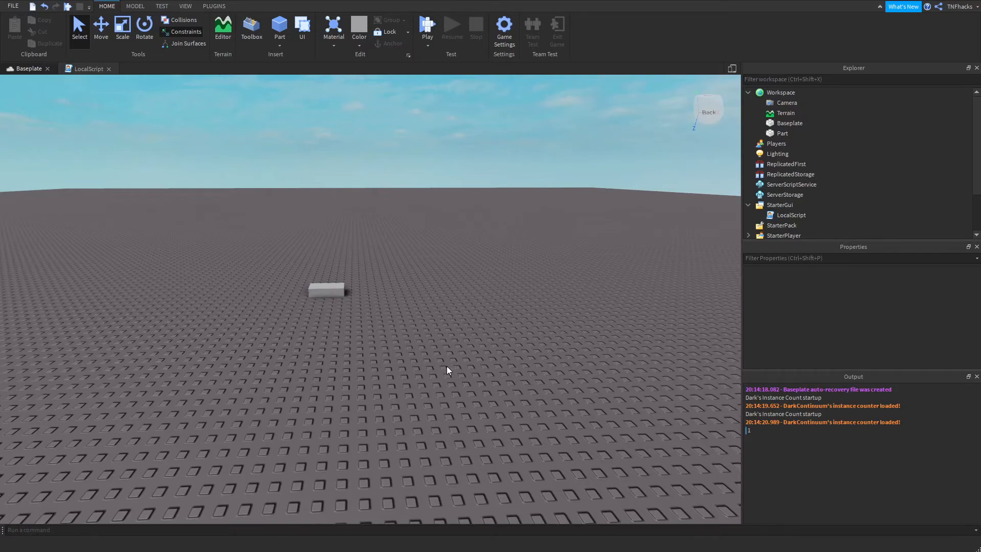
pyautogui.click(327, 289)
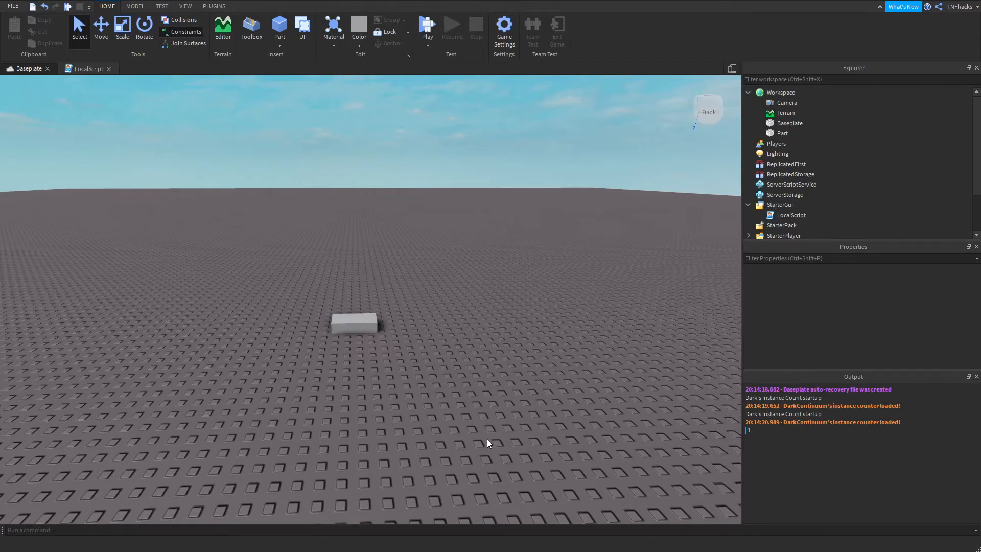
pyautogui.moveTo(234, 404)
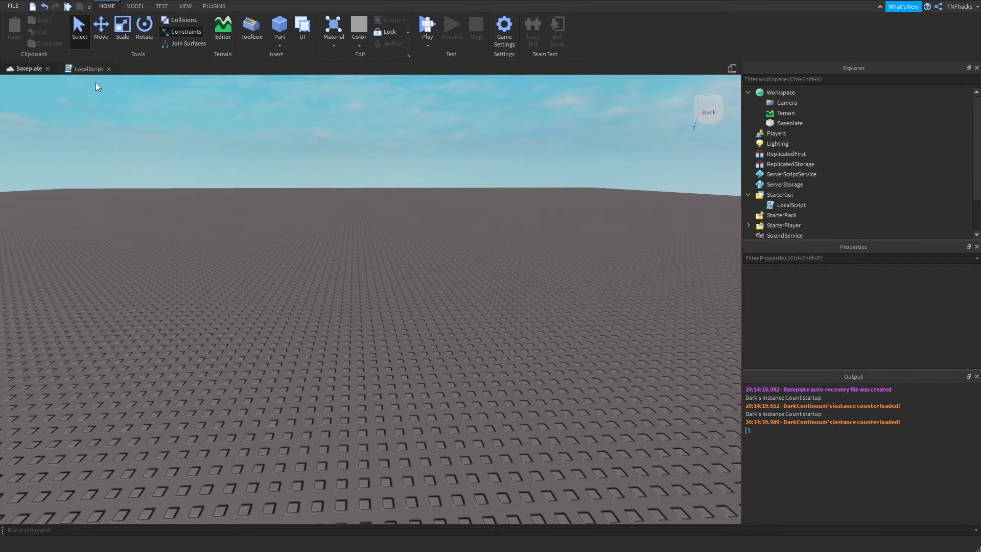
# Step: Switch back to the LocalScript tab to edit the for loop
pyautogui.click(89, 69)
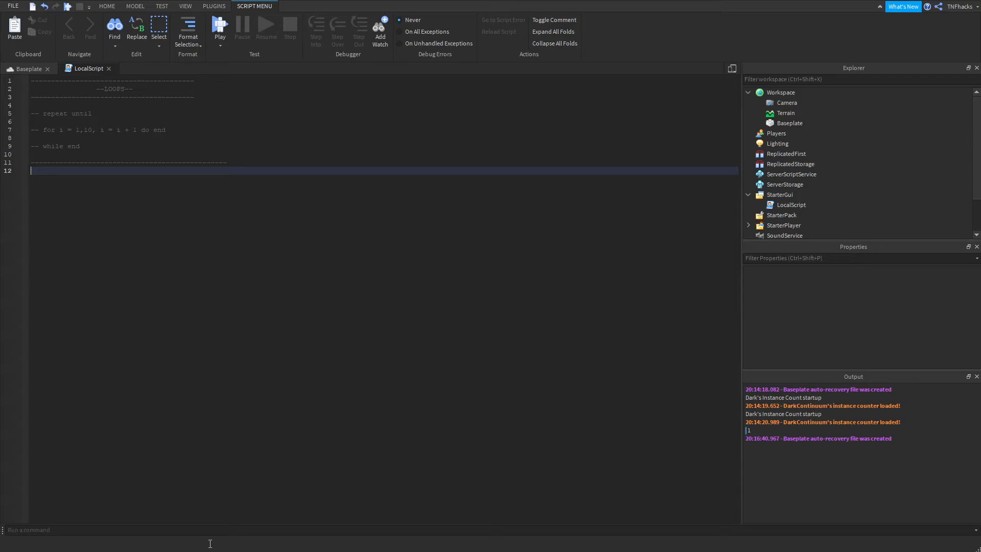
pyautogui.write('while t')
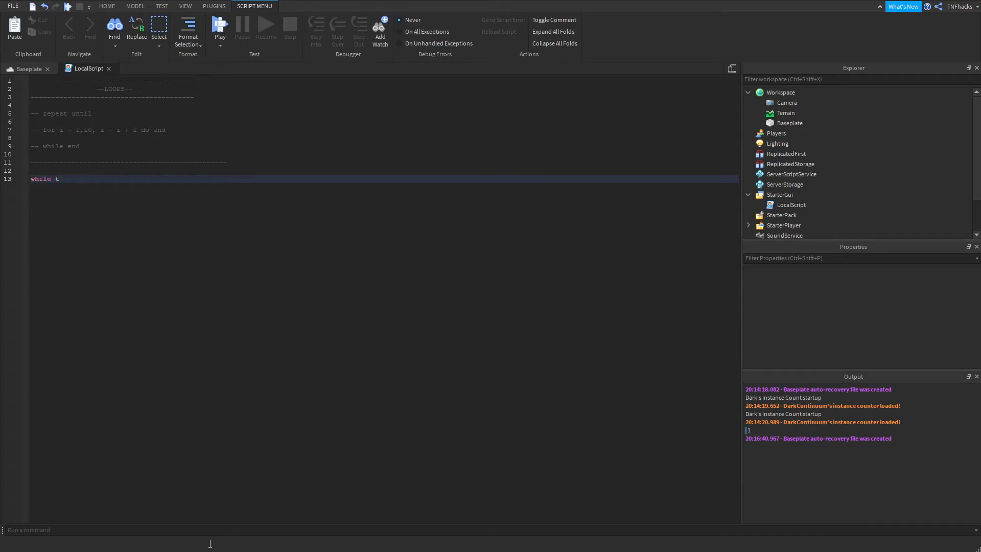
pyautogui.write('rue do')
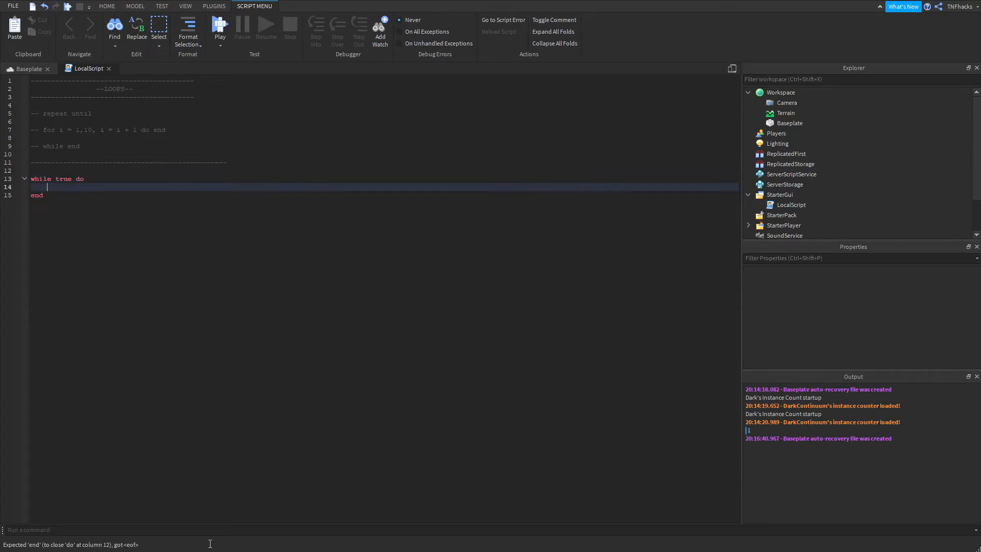
pyautogui.moveTo(105, 315)
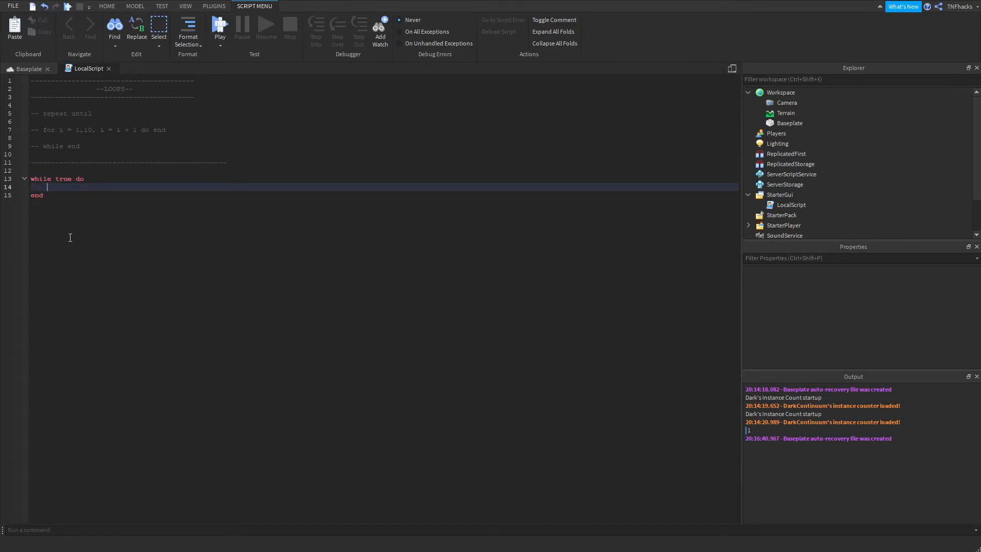
pyautogui.write('break')
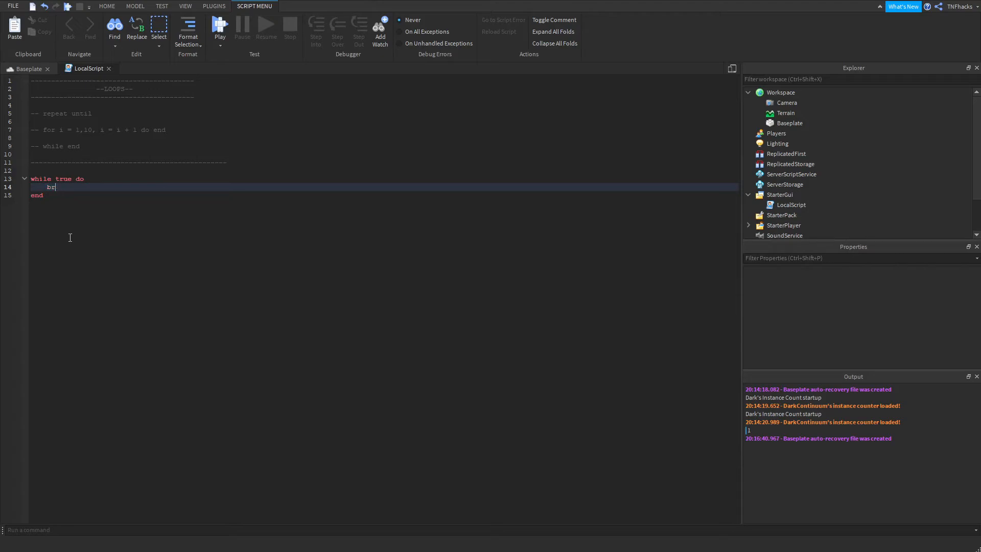
pyautogui.write('eak')
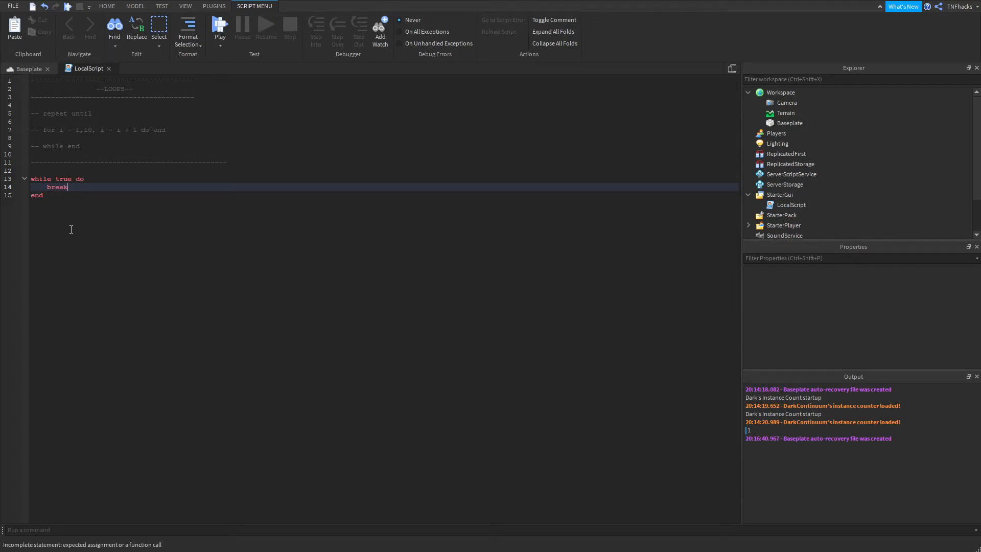
pyautogui.doubleClick(56, 187)
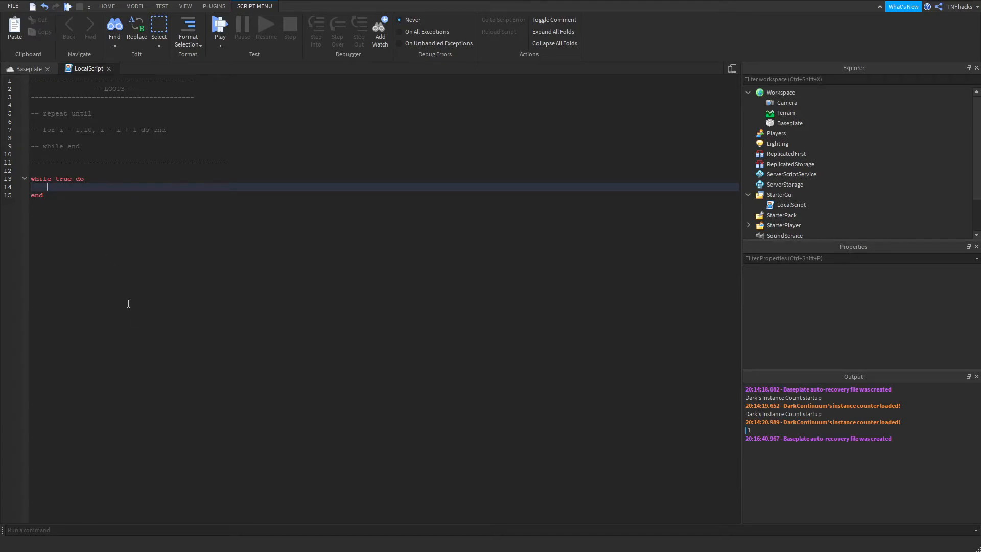
pyautogui.moveTo(134, 308)
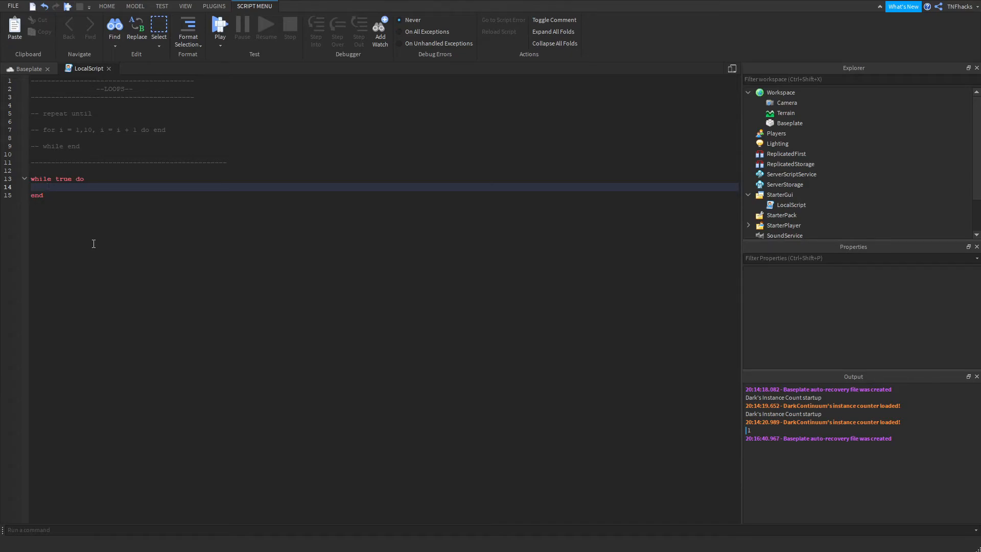
pyautogui.moveTo(53, 225)
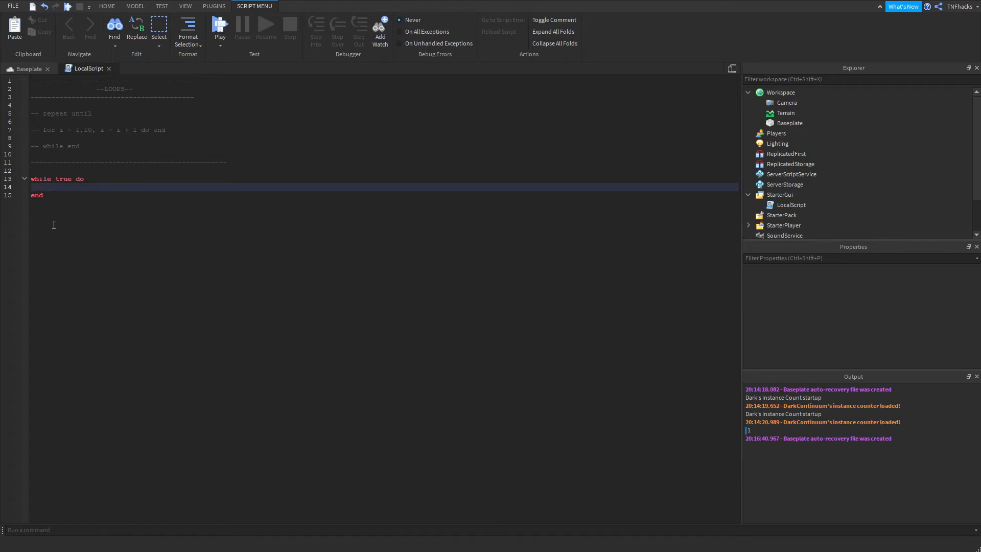
# Step: Type print("Hi") on the empty line inside the while true do loop
pyautogui.click(47, 186)
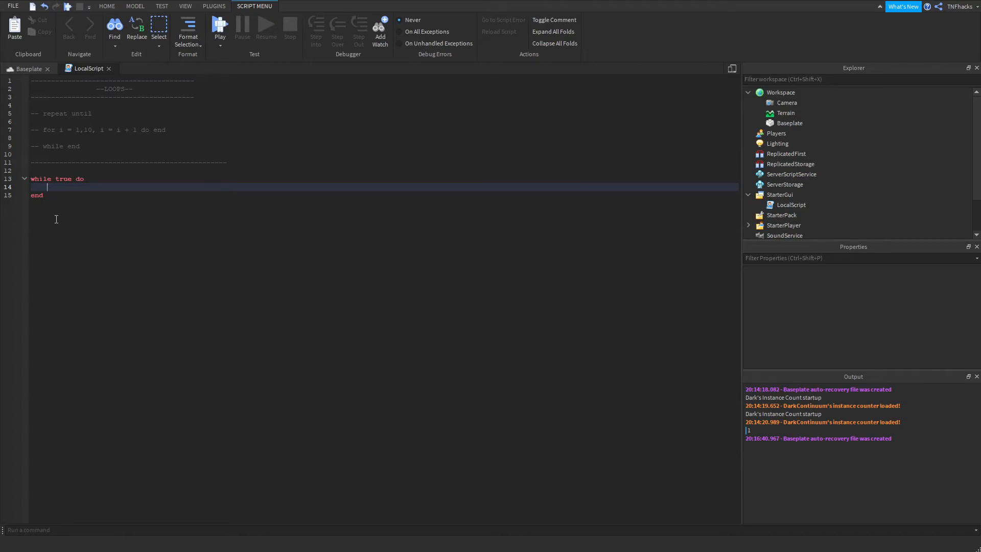
pyautogui.write('print')
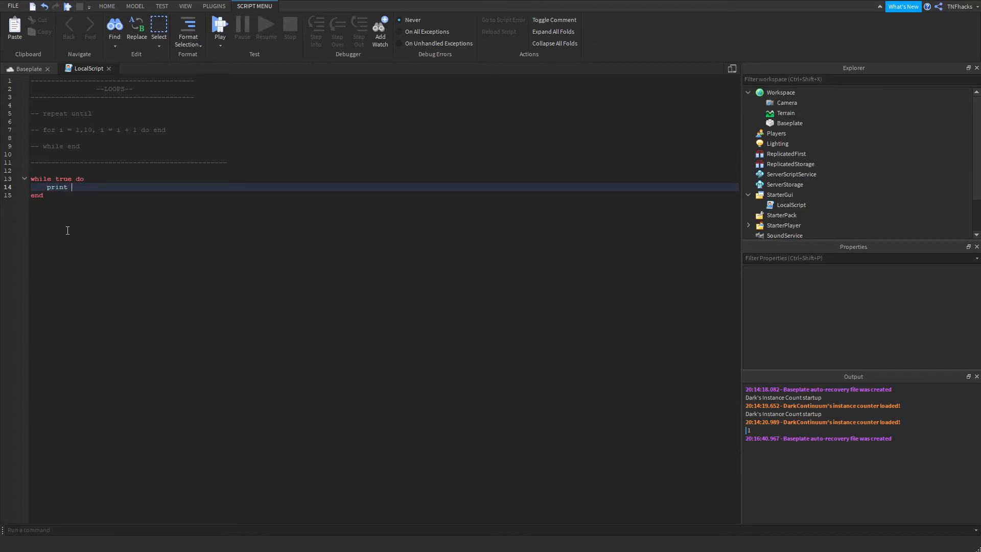
pyautogui.write('("")')
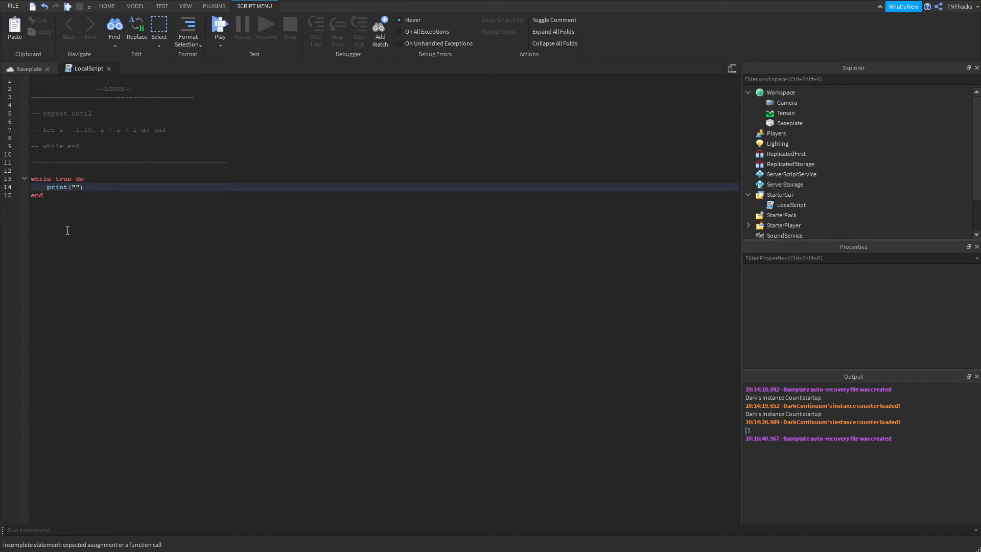
pyautogui.write('Hi')
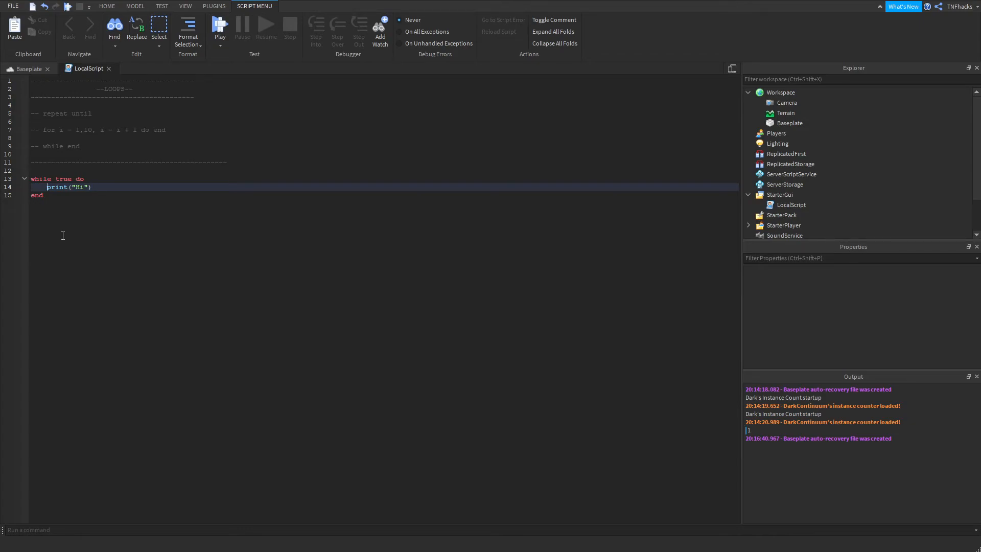
pyautogui.moveTo(126, 232)
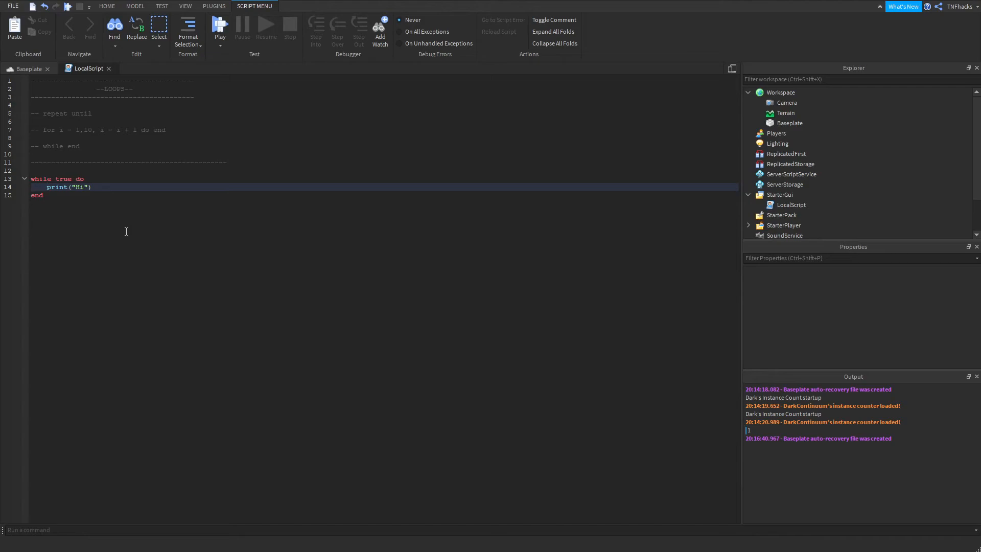
pyautogui.moveTo(53, 267)
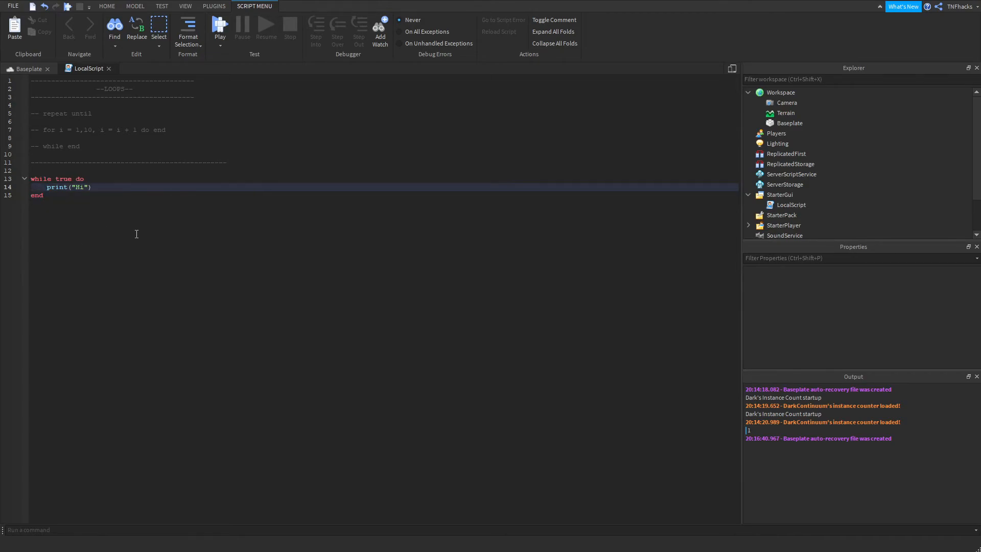
# Step: Type wait() after print("Hi"), then select the extra wait() below the loop and overwrite it
pyautogui.write('wait')
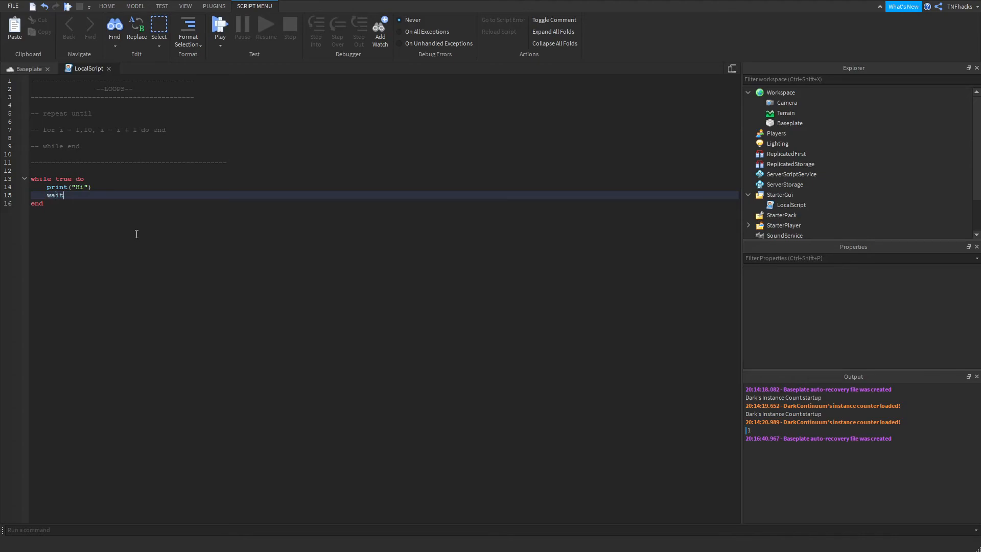
pyautogui.write('()')
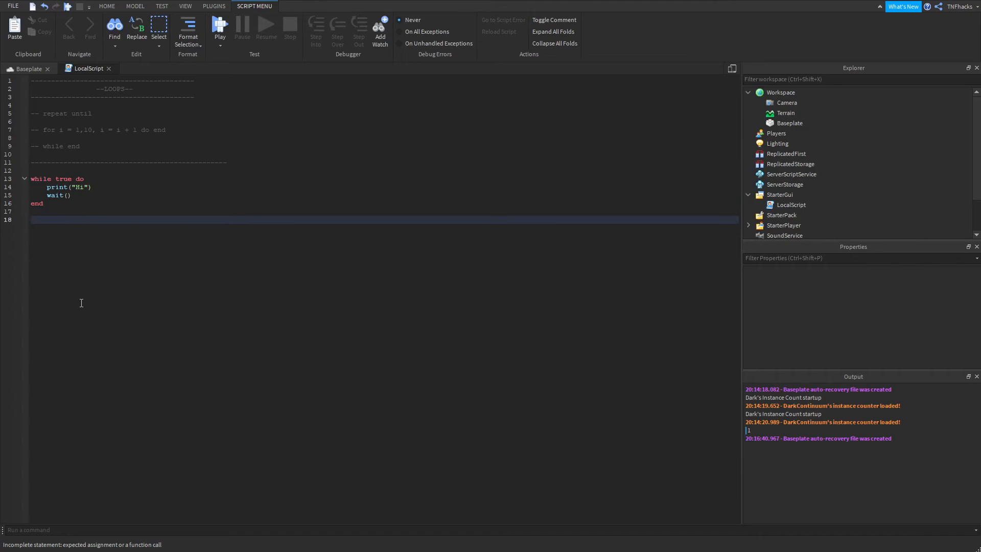
pyautogui.write('wait()')
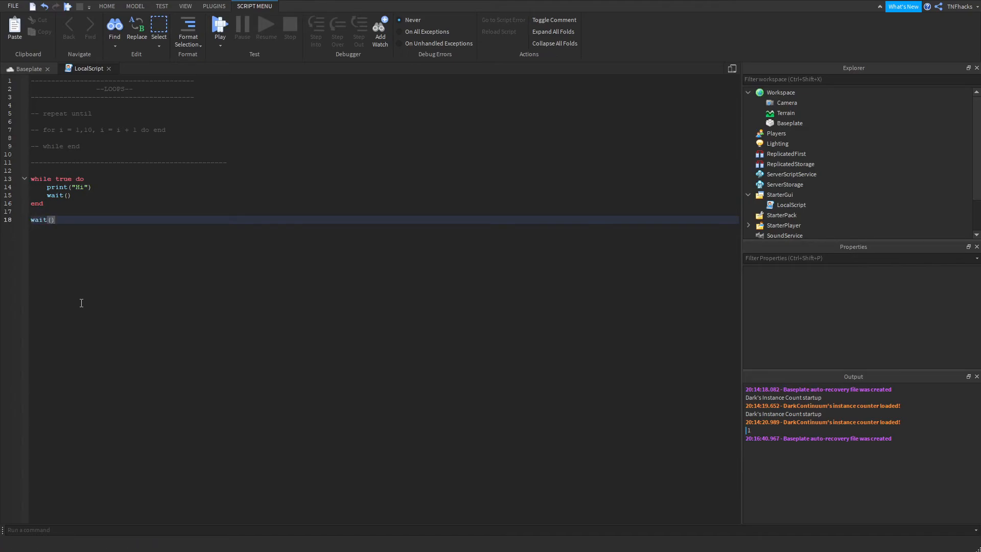
pyautogui.doubleClick(39, 219)
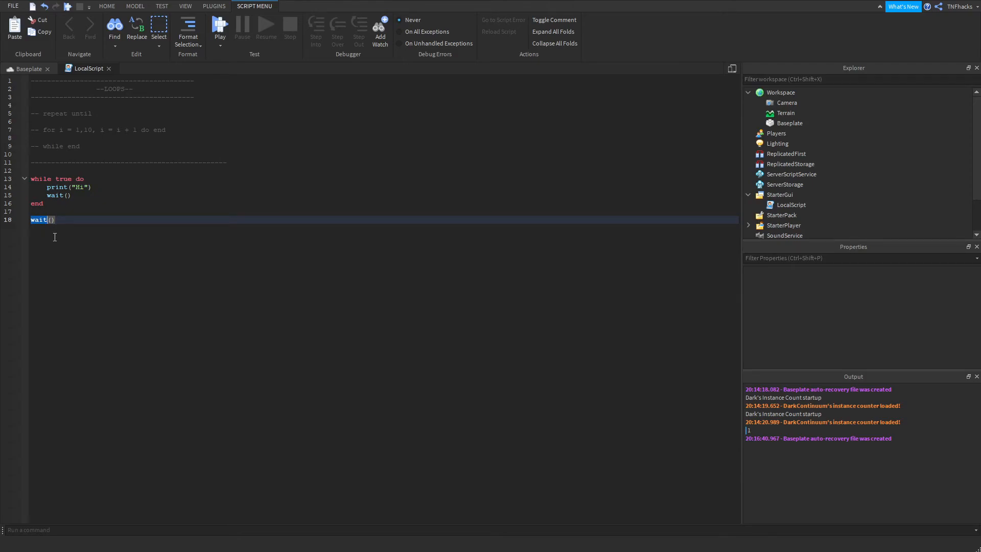
pyautogui.write('1')
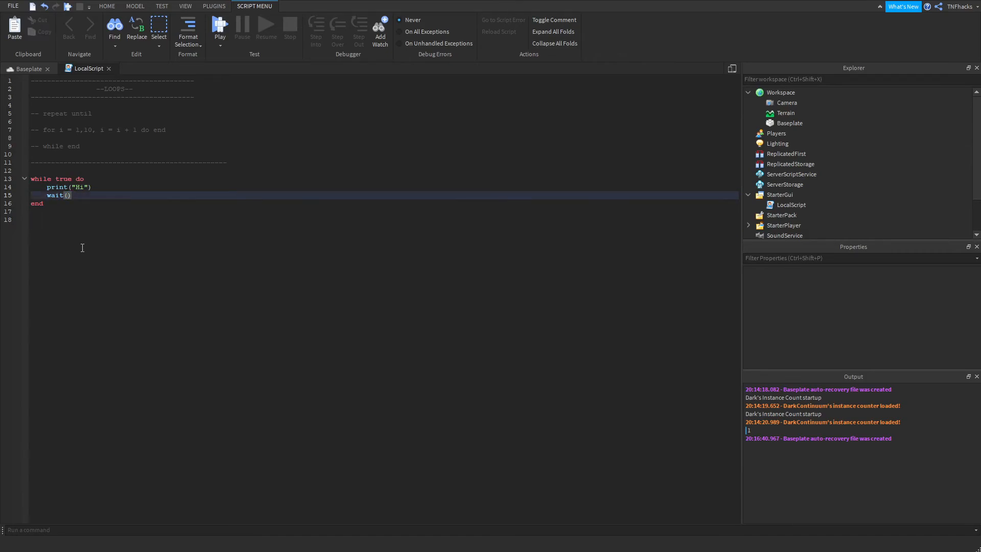
pyautogui.doubleClick(56, 194)
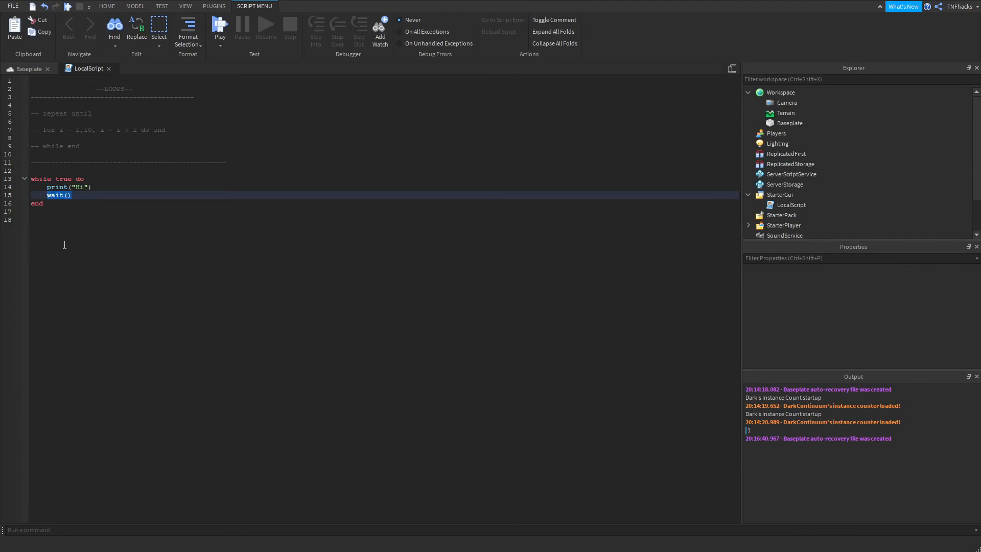
pyautogui.moveTo(57, 246)
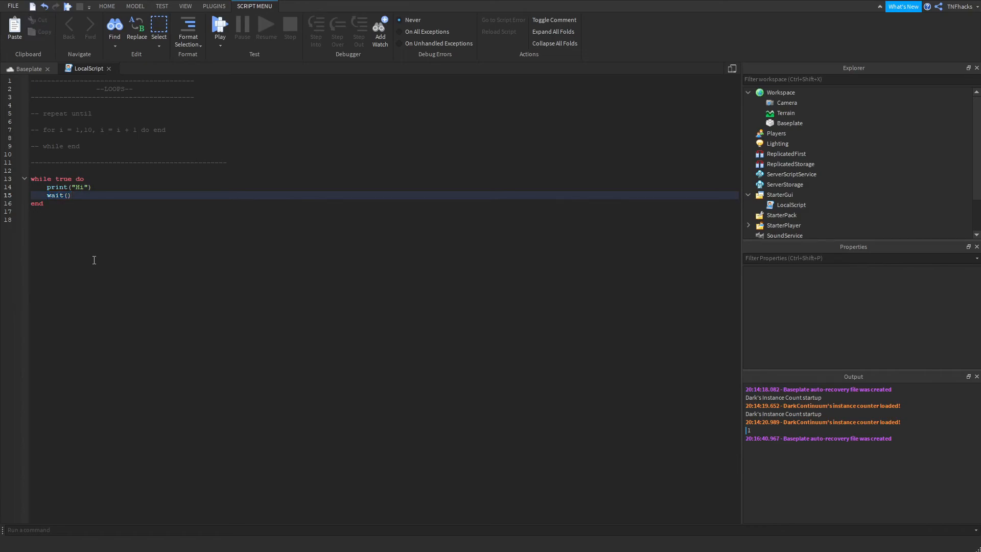
pyautogui.moveTo(98, 259)
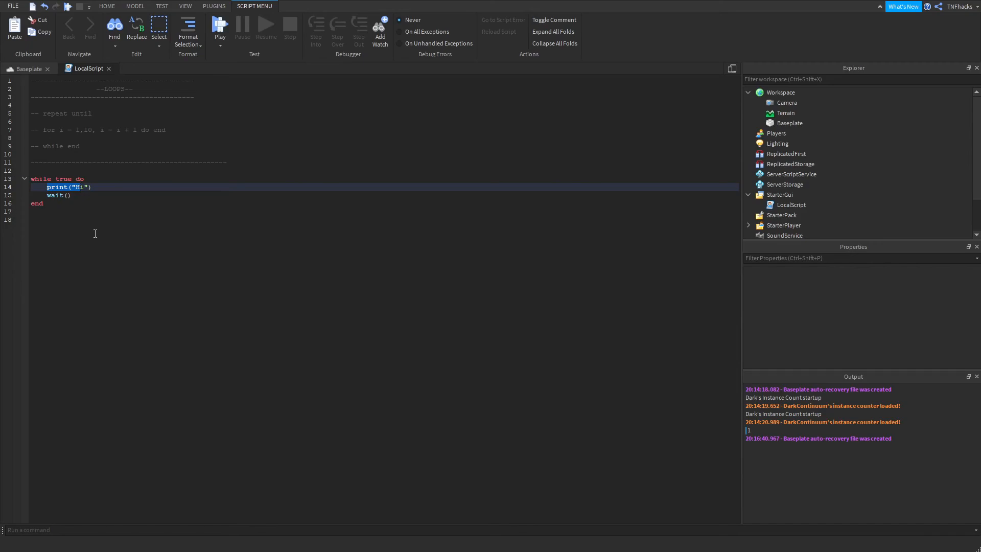
pyautogui.moveTo(450, 360)
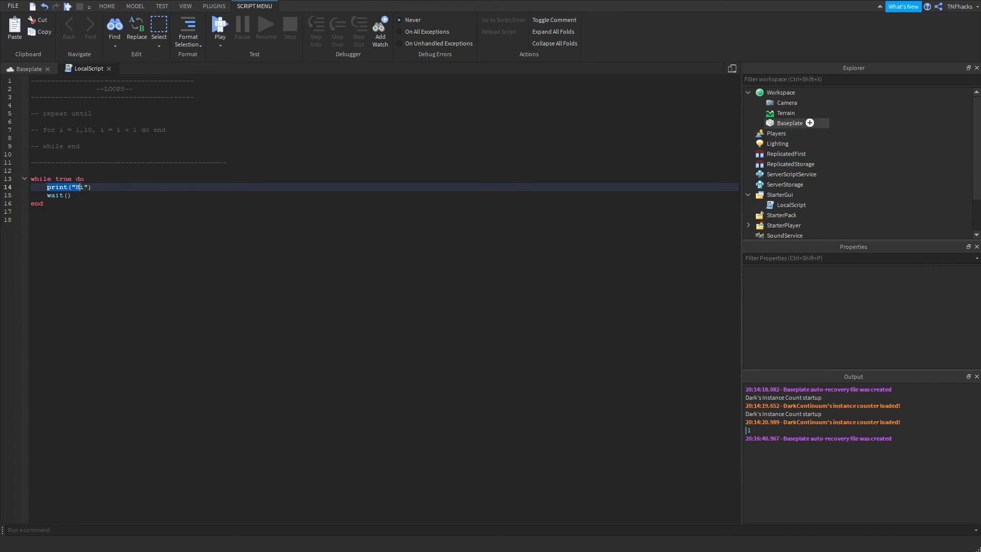
pyautogui.moveTo(965, 156)
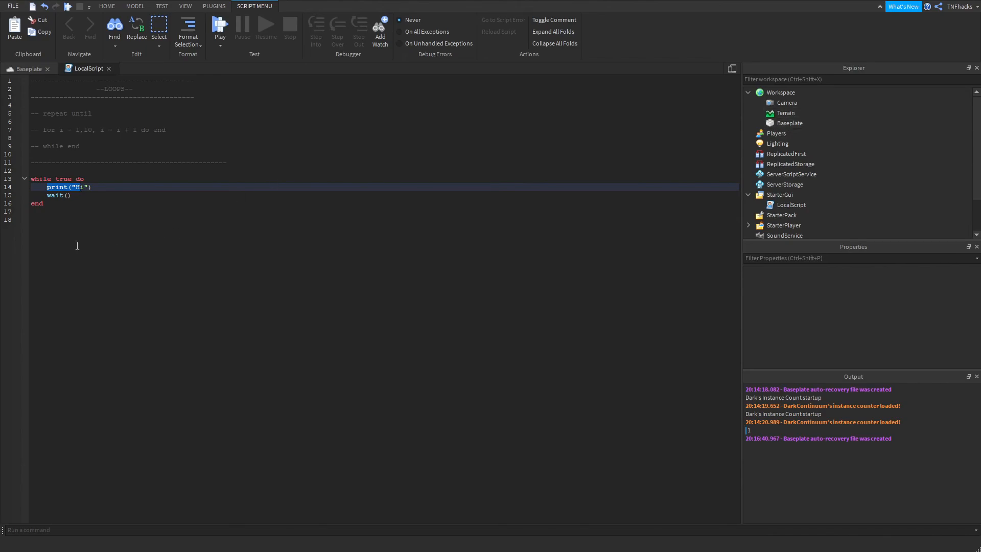
pyautogui.click(67, 195)
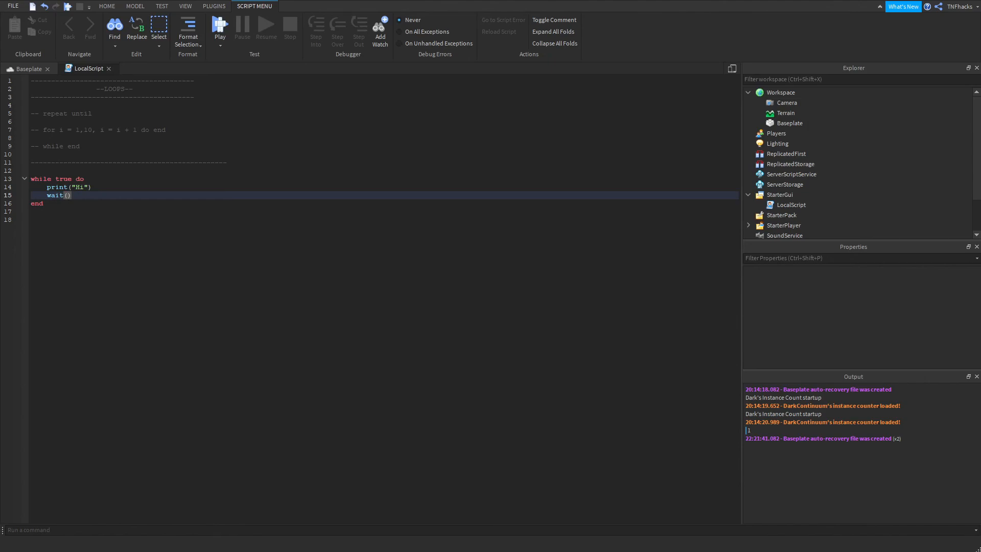
# Step: Enter 200 inside the wait() parentheses after first trying 10 and 2
pyautogui.write('10')
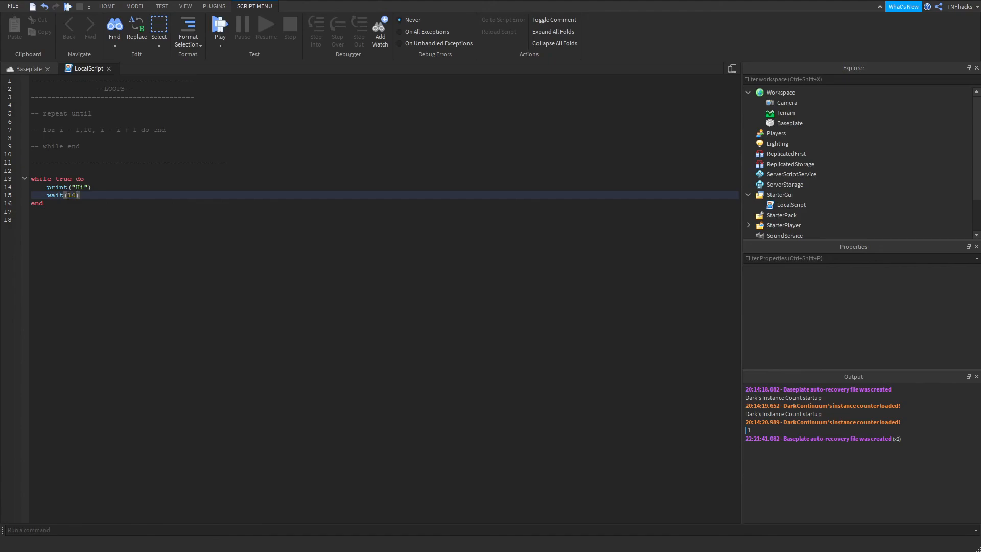
pyautogui.write('2')
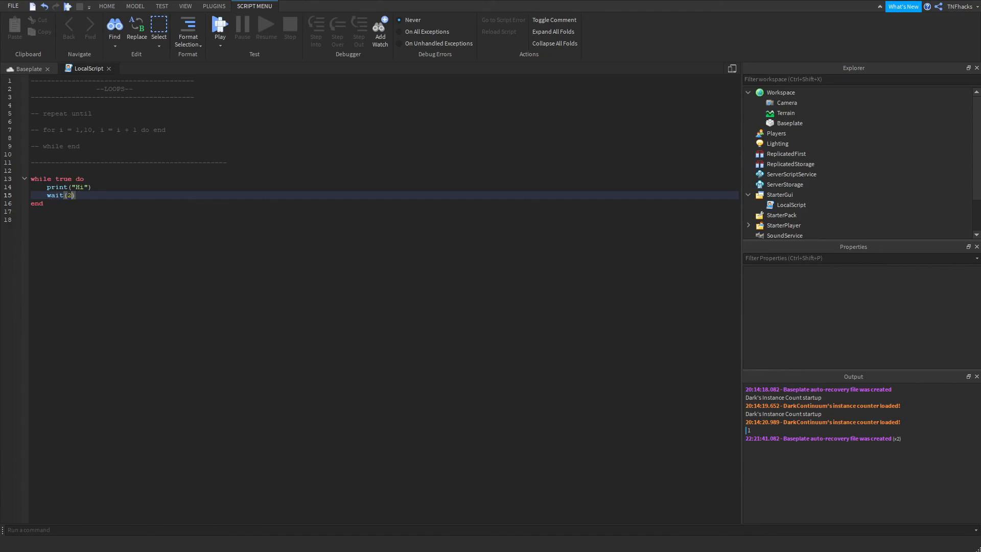
pyautogui.write('00')
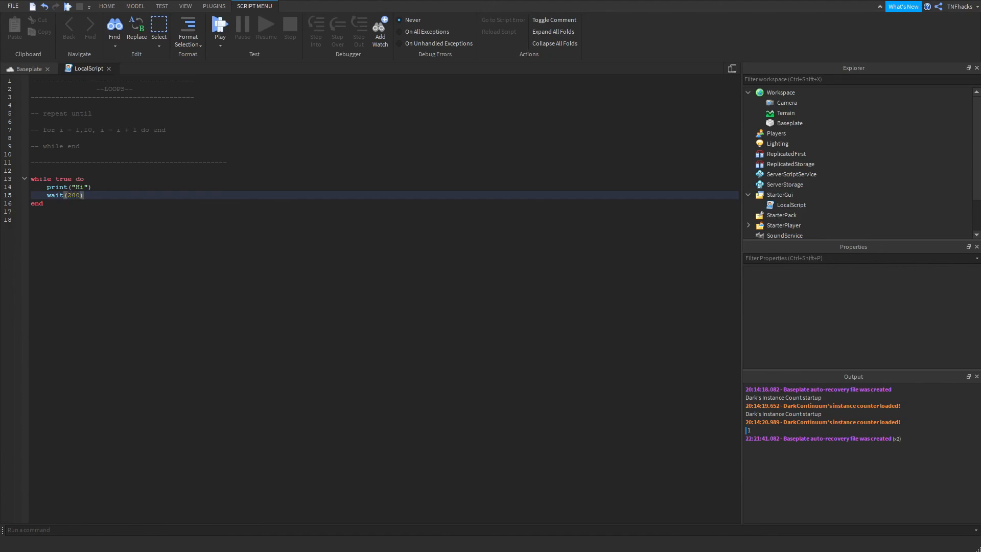